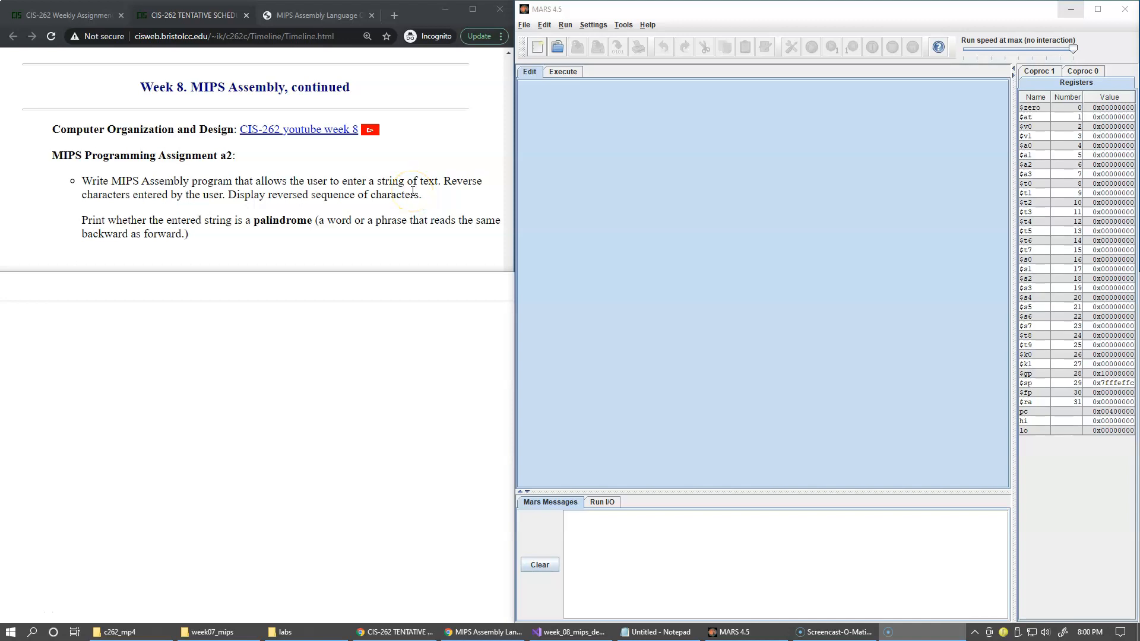
pyautogui.moveTo(333, 32)
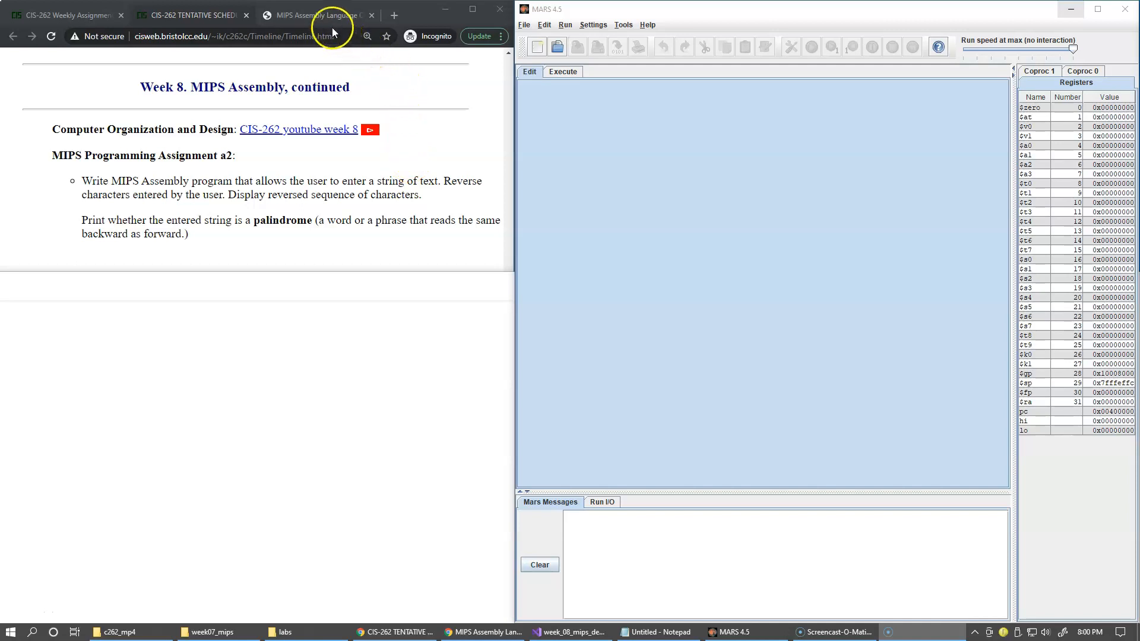
# - Switch to the MIPS Assembly Language Overview tab and open slide 32, 'Reading sub-word example'
pyautogui.click(313, 14)
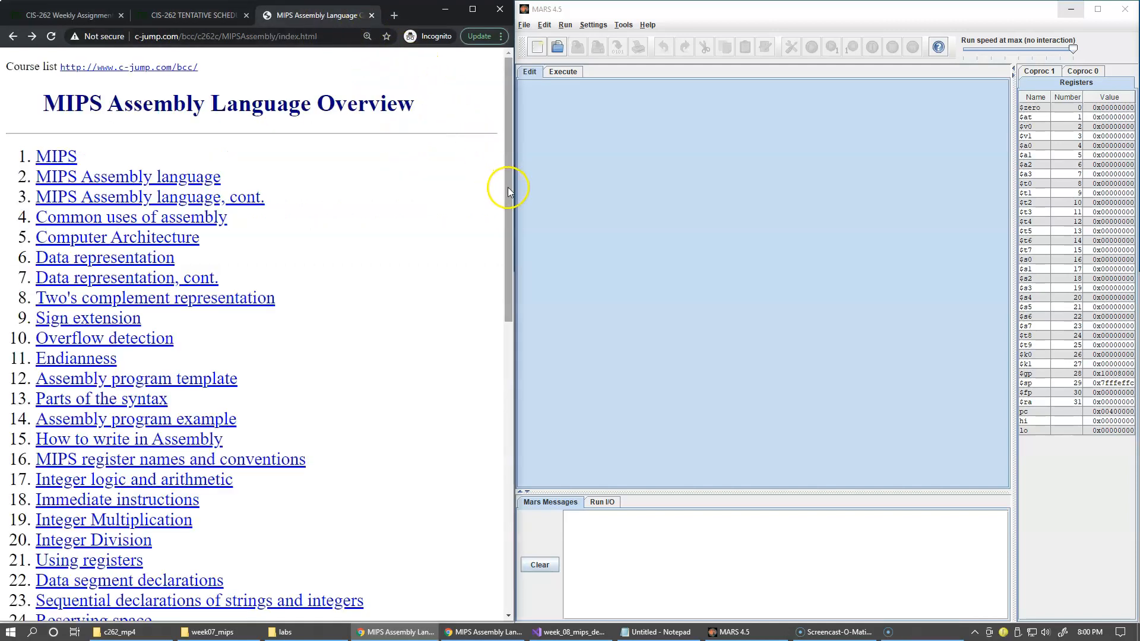
pyautogui.scroll(-3)
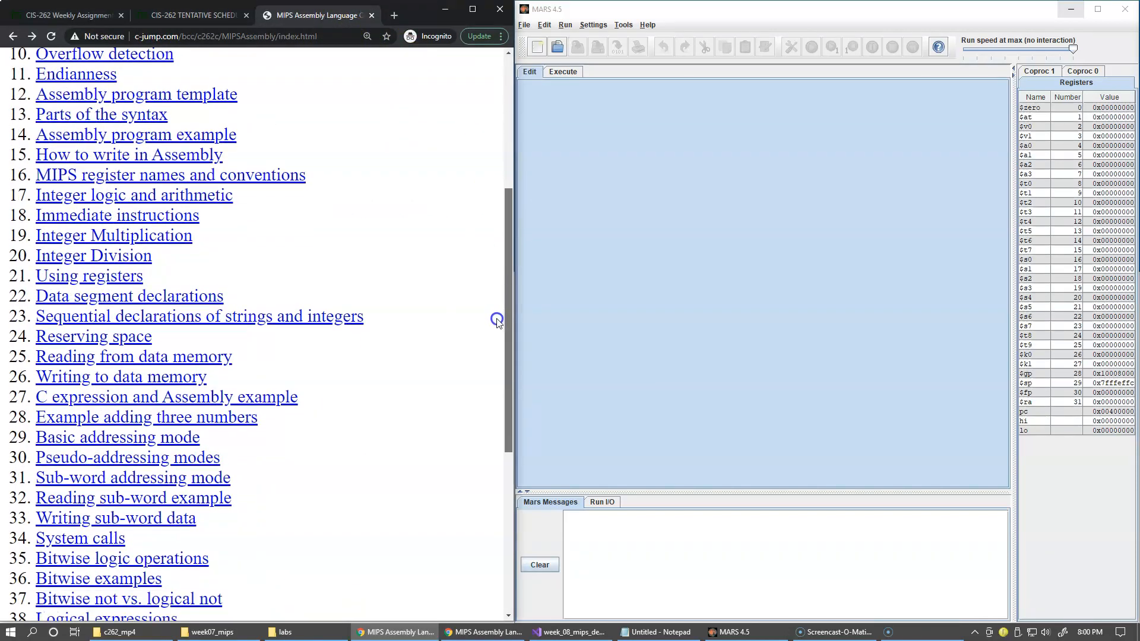
pyautogui.click(133, 497)
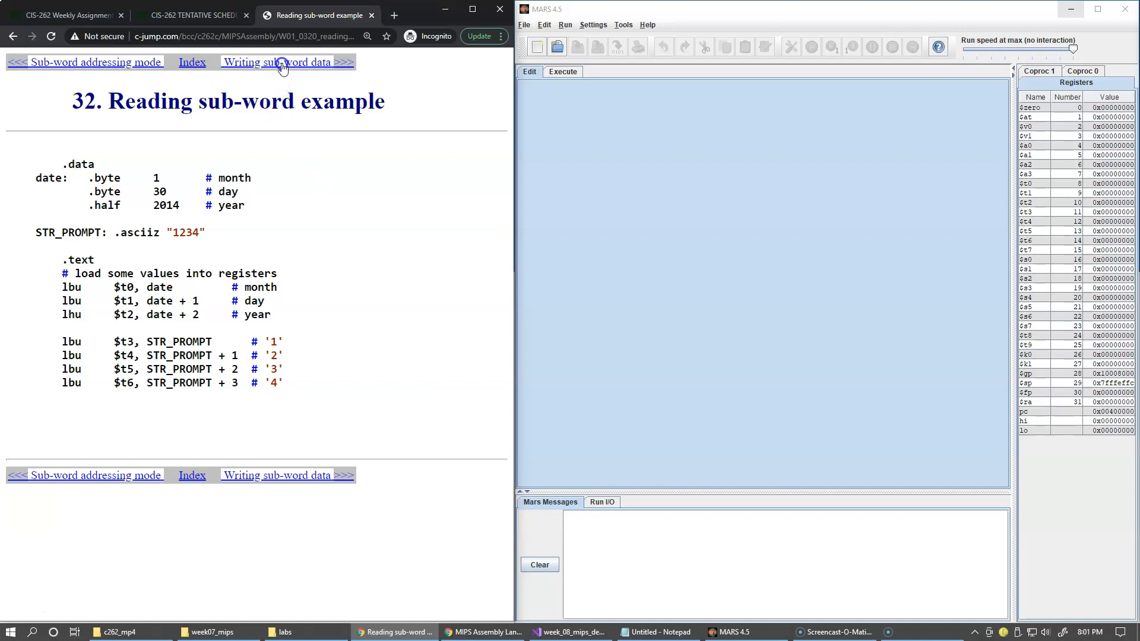
# - Advance to slide 33, 'Writing sub-word data', covering store-byte and store-halfword instructions
pyautogui.click(277, 62)
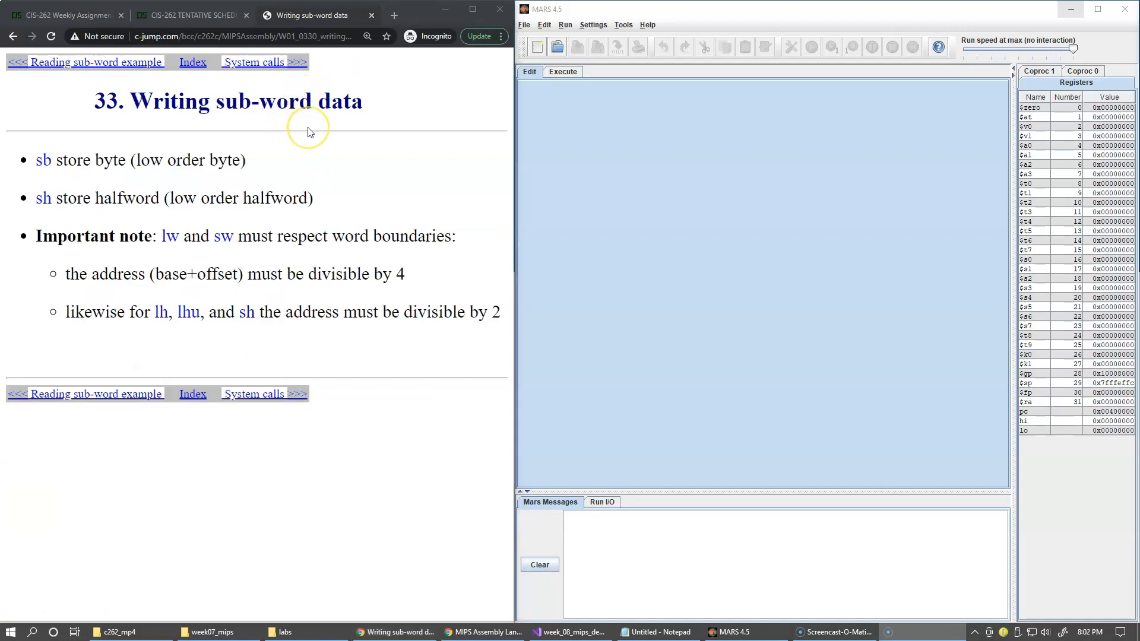
pyautogui.moveTo(294, 194)
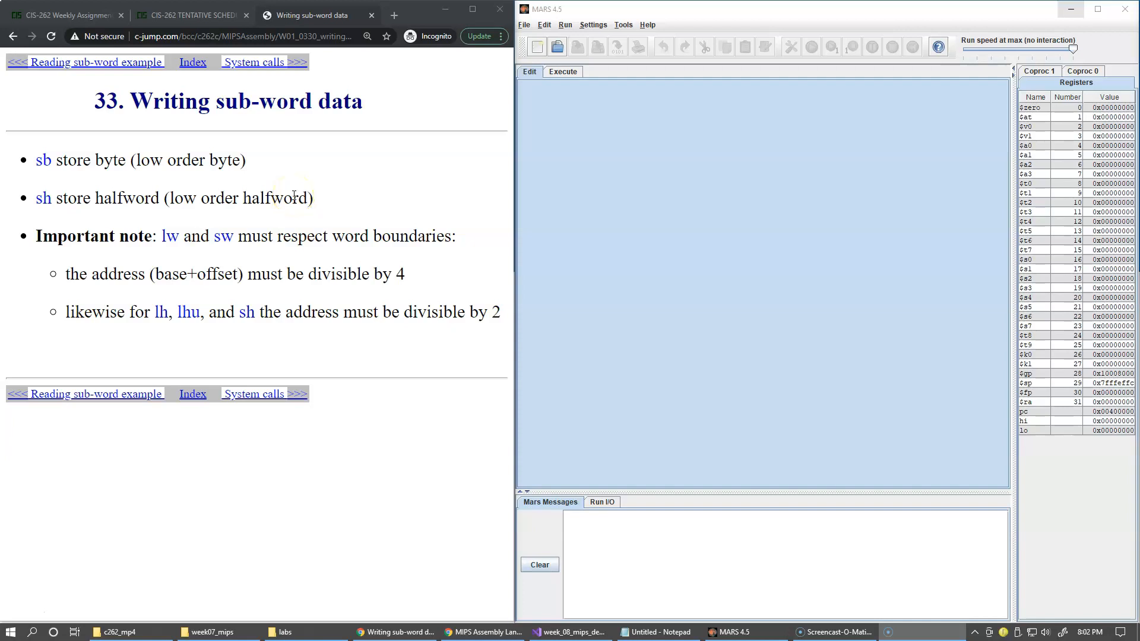
pyautogui.moveTo(305, 263)
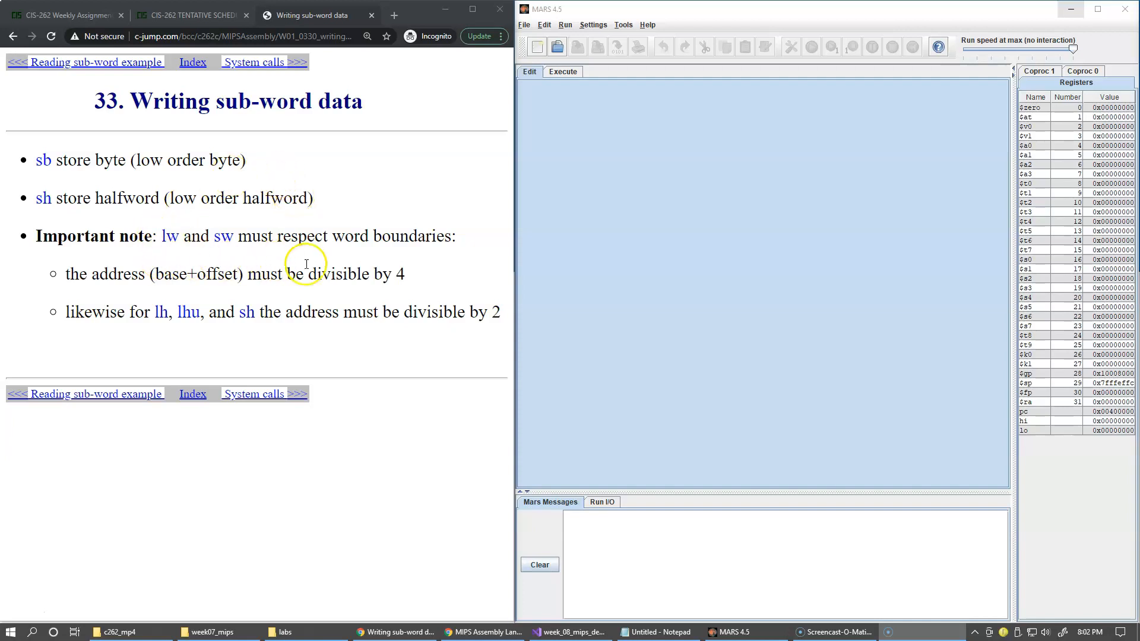
pyautogui.moveTo(410, 259)
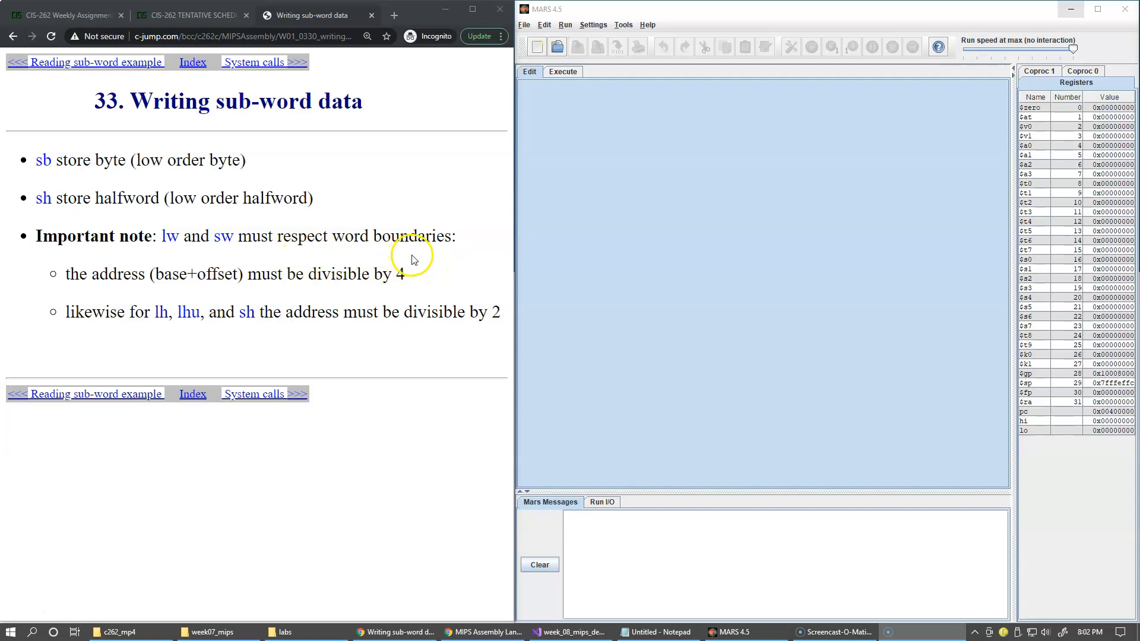
pyautogui.moveTo(415, 278)
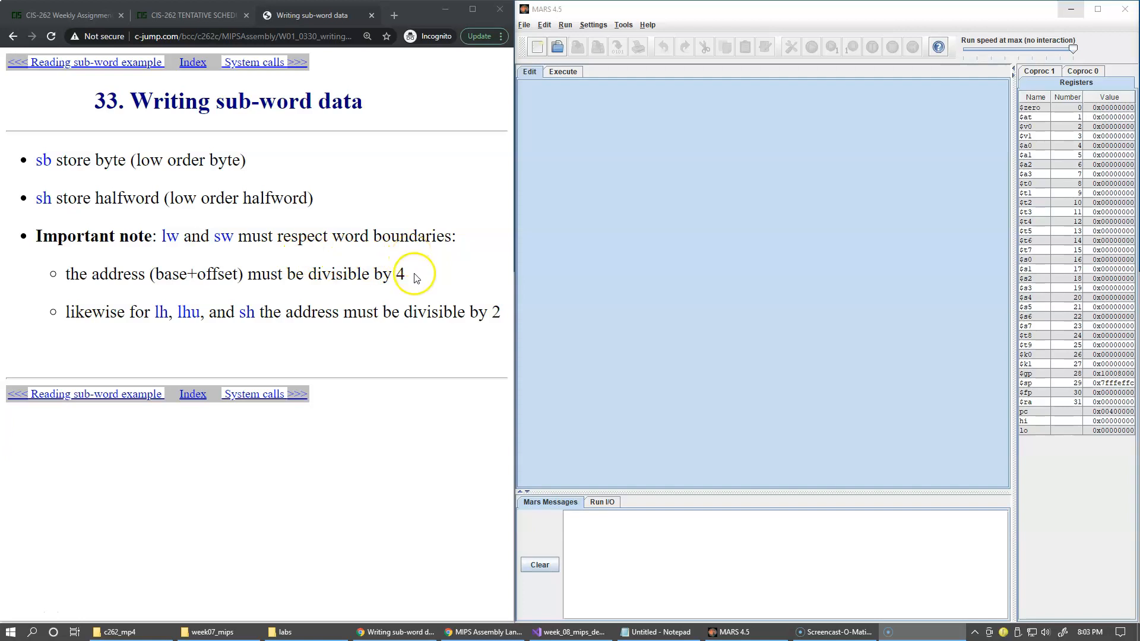
pyautogui.moveTo(408, 286)
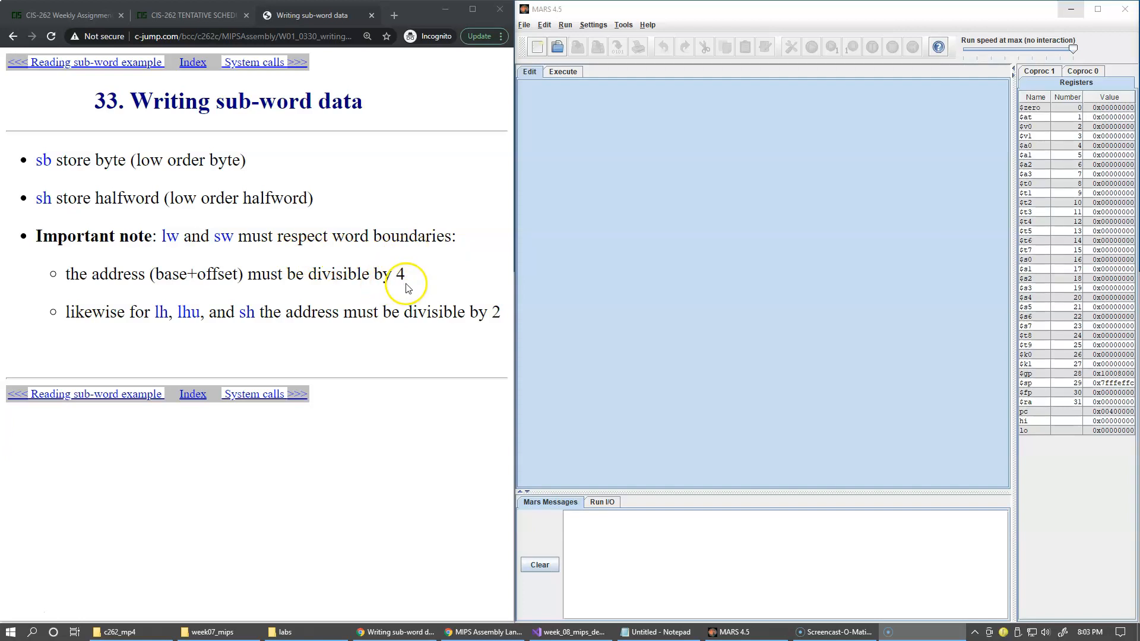
pyautogui.moveTo(209, 339)
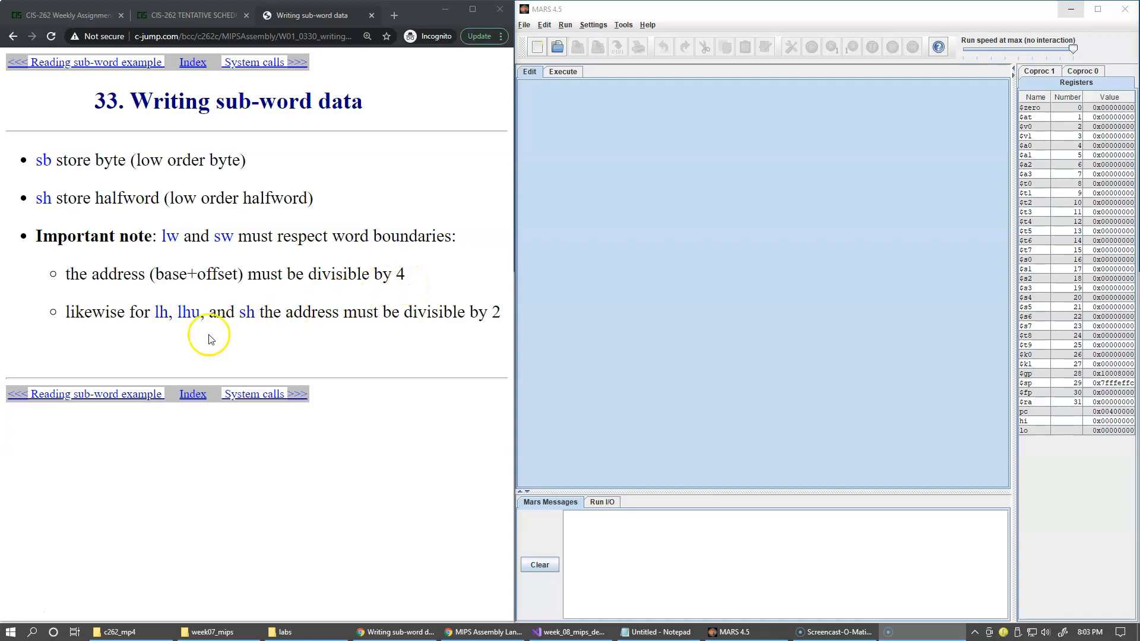
pyautogui.moveTo(366, 335)
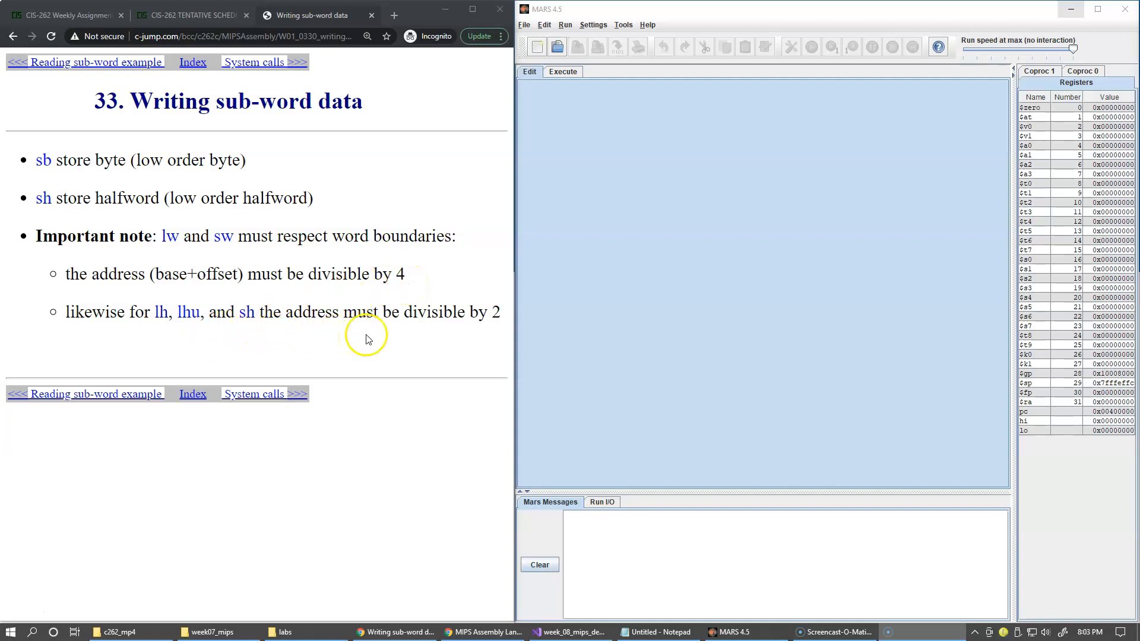
pyautogui.moveTo(494, 334)
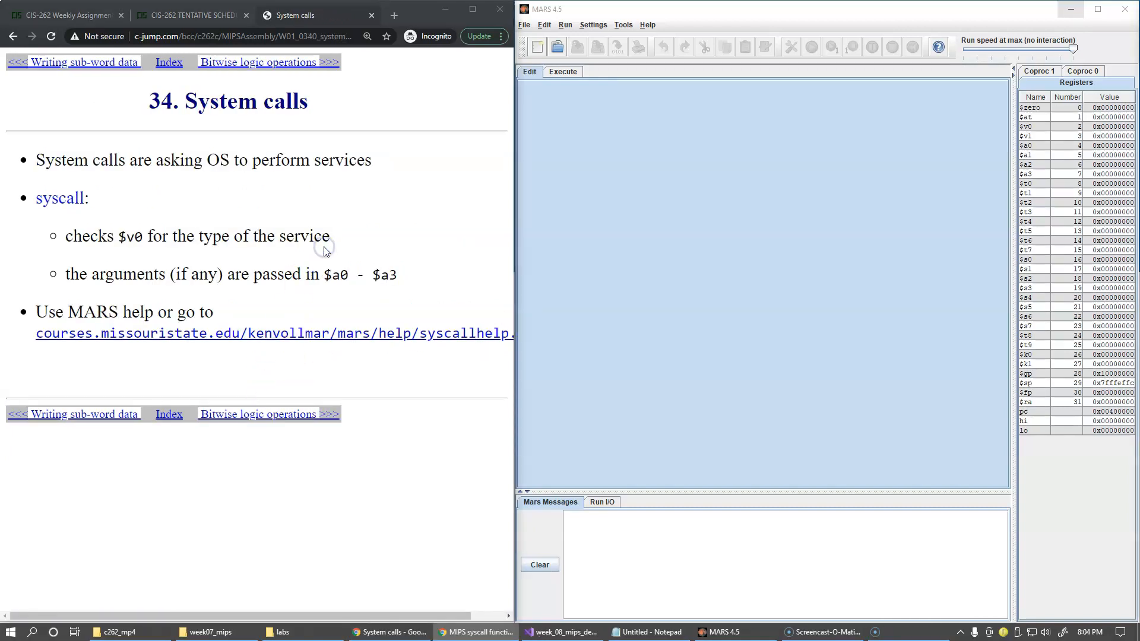
pyautogui.moveTo(449, 240)
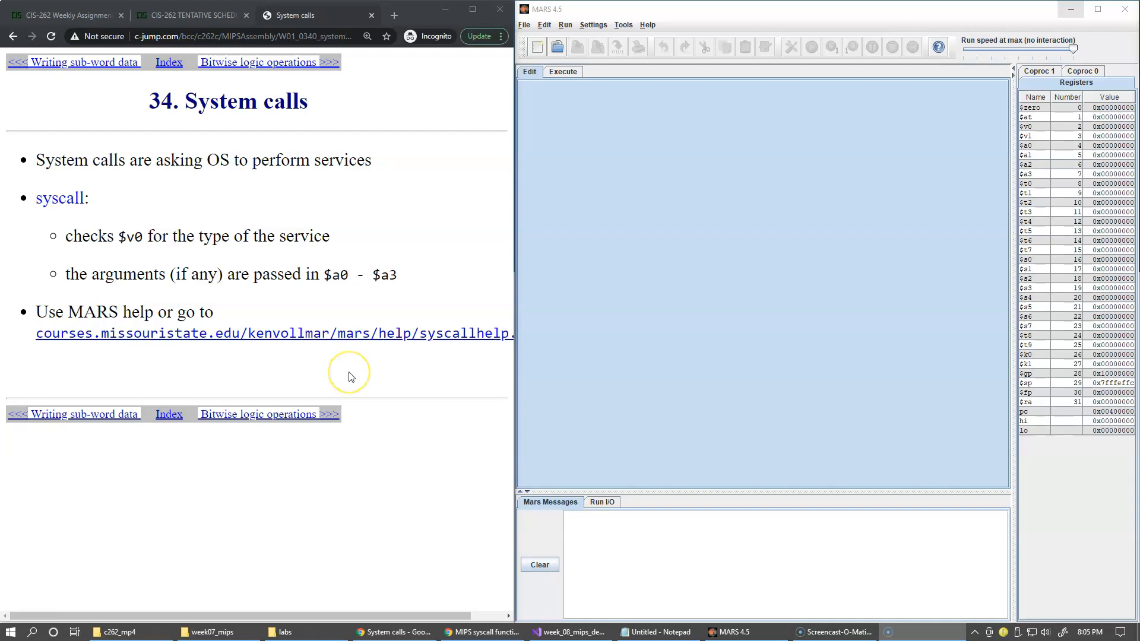
pyautogui.moveTo(349, 376)
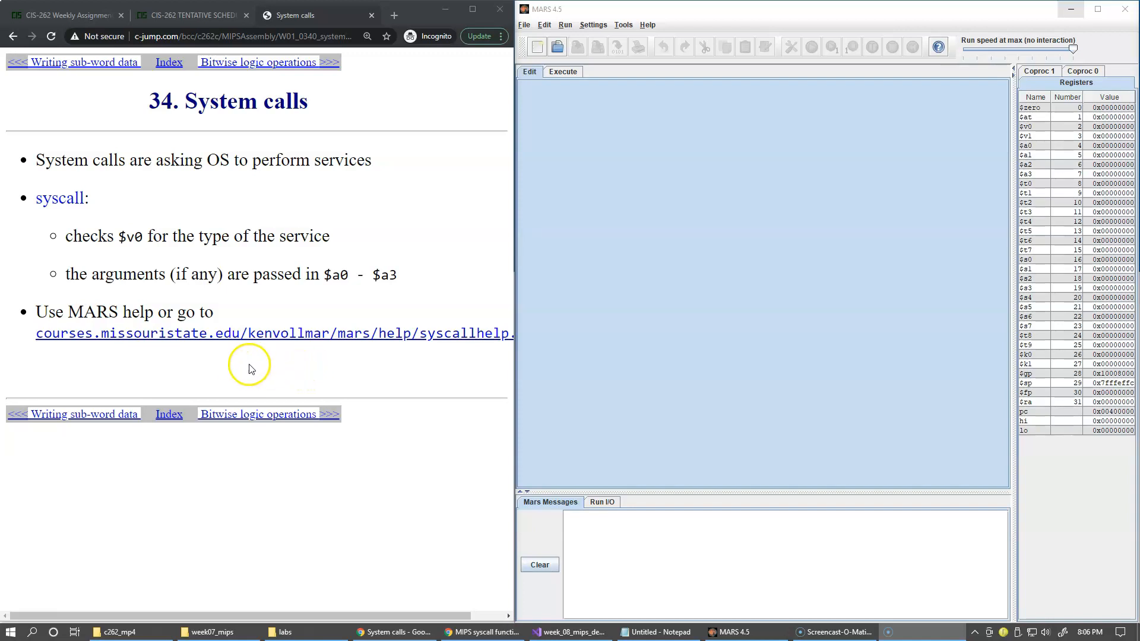
pyautogui.moveTo(247, 414)
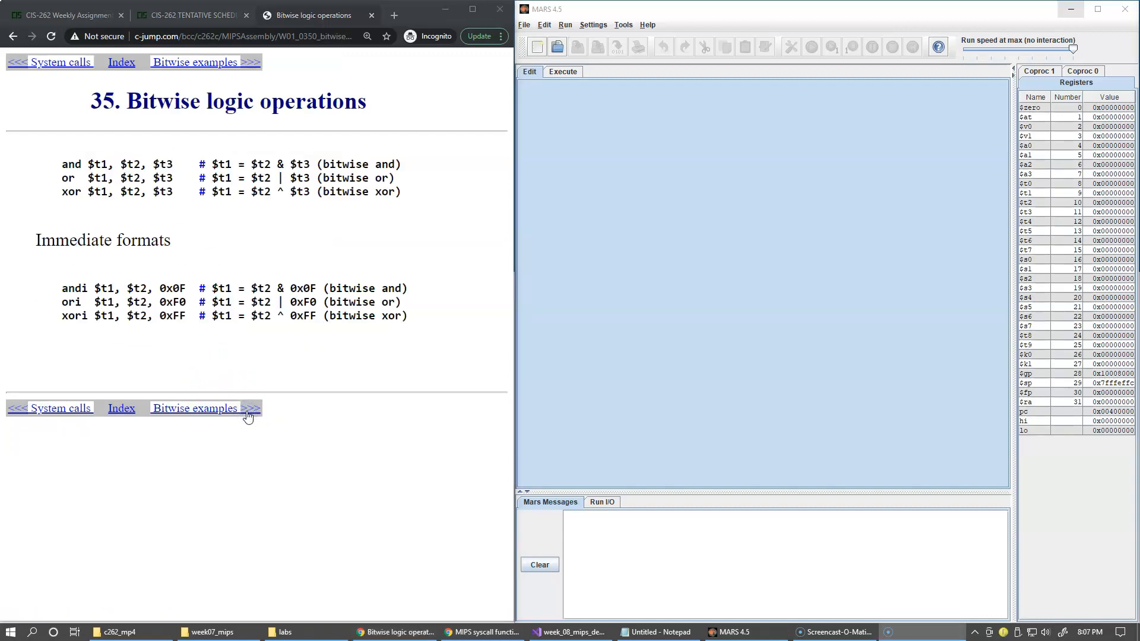
pyautogui.moveTo(228, 243)
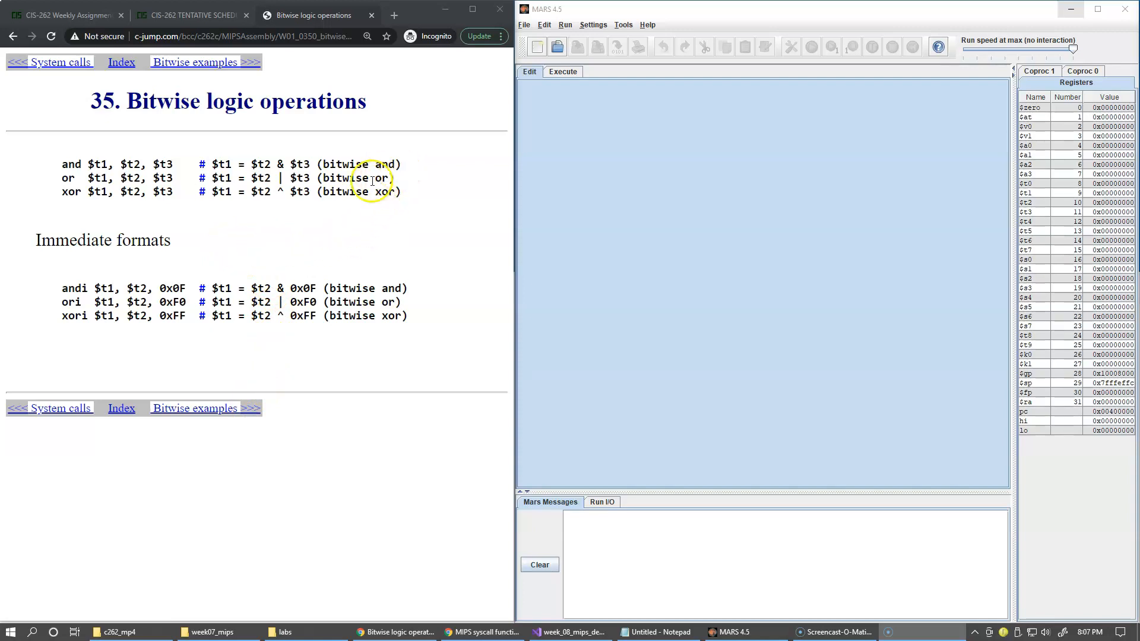
pyautogui.moveTo(370, 246)
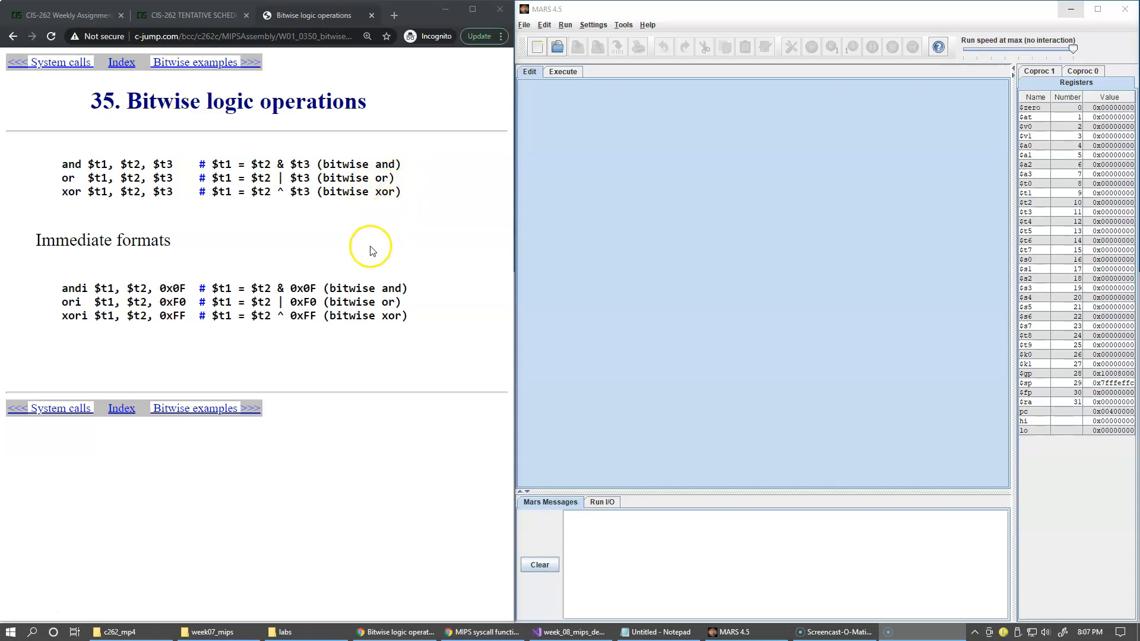
pyautogui.moveTo(140, 269)
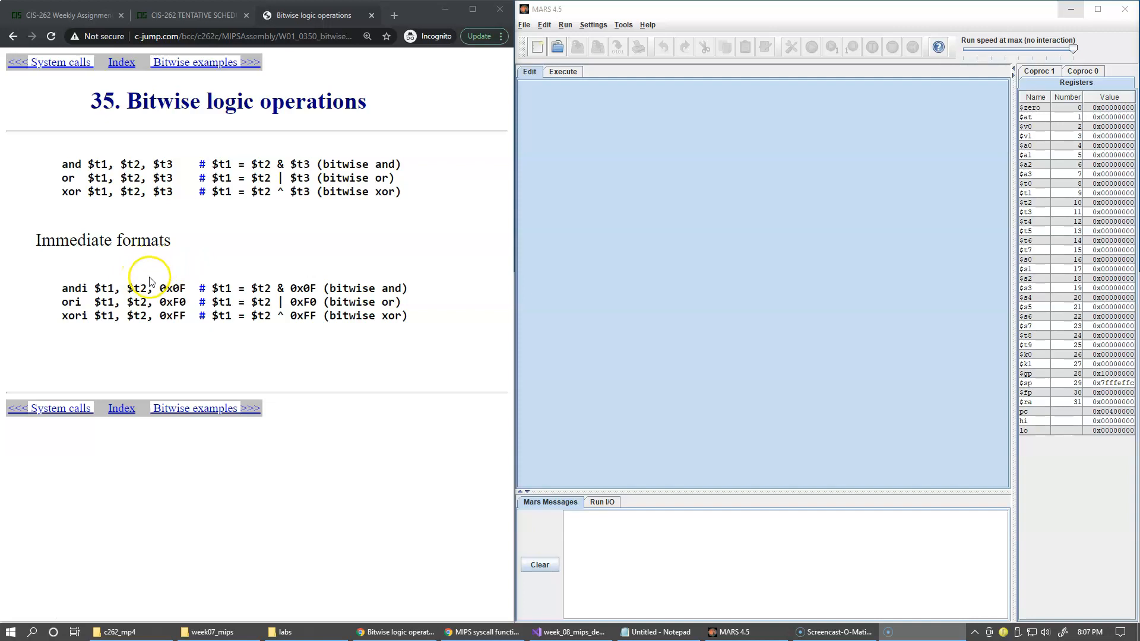
# - Advance to slide 36, 'Bitwise examples', applying and, or and xor to 1010 and 0011
pyautogui.click(204, 62)
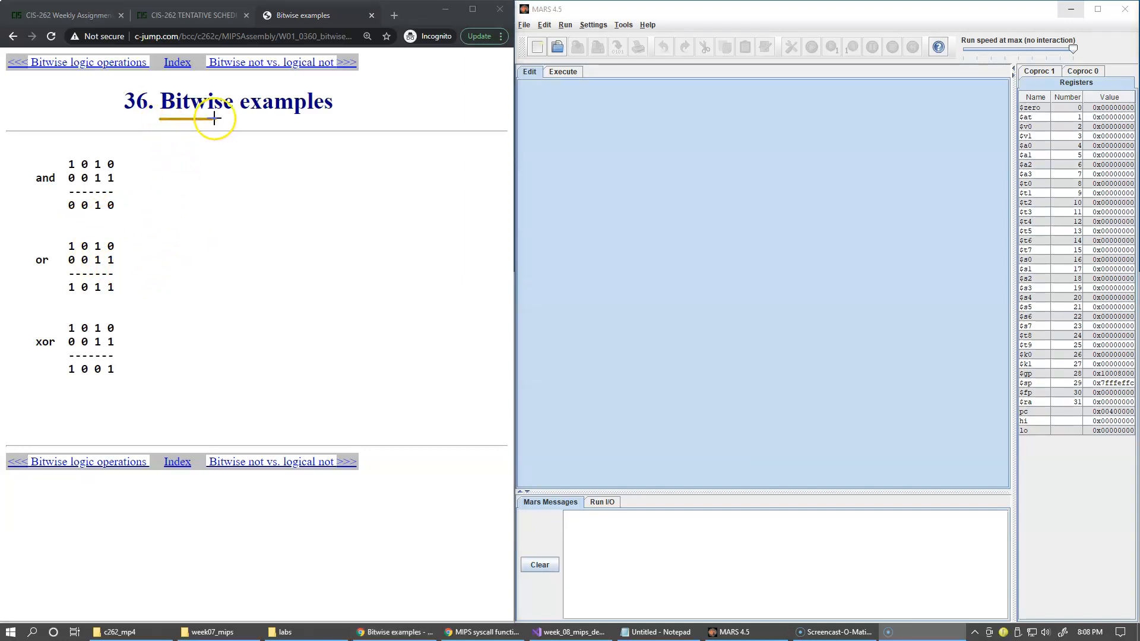
pyautogui.moveTo(154, 213)
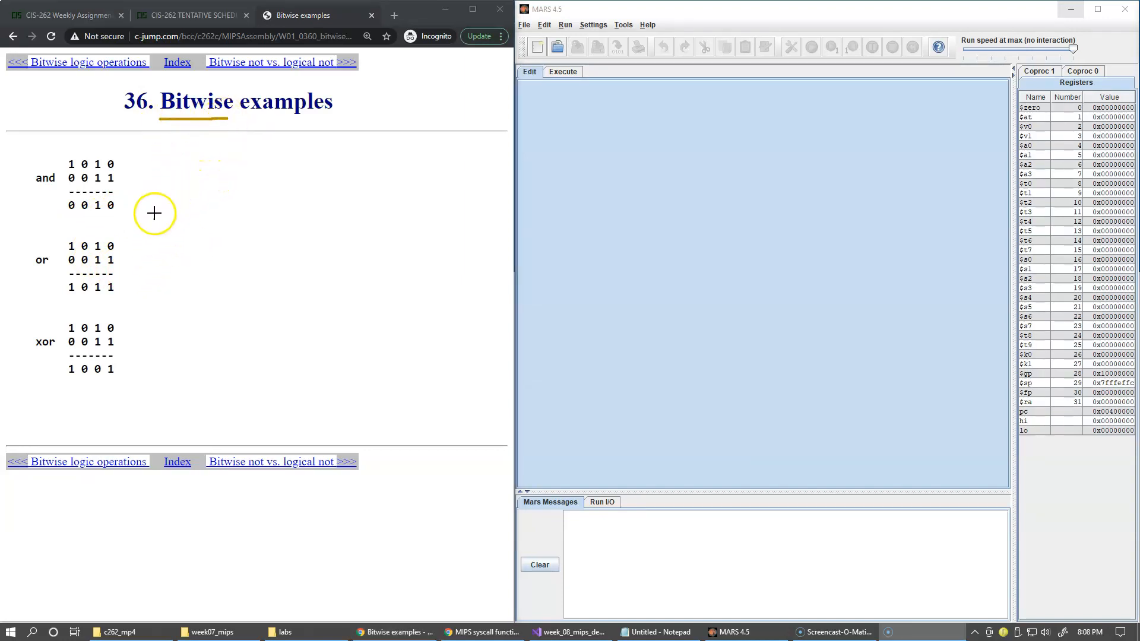
pyautogui.moveTo(110, 179)
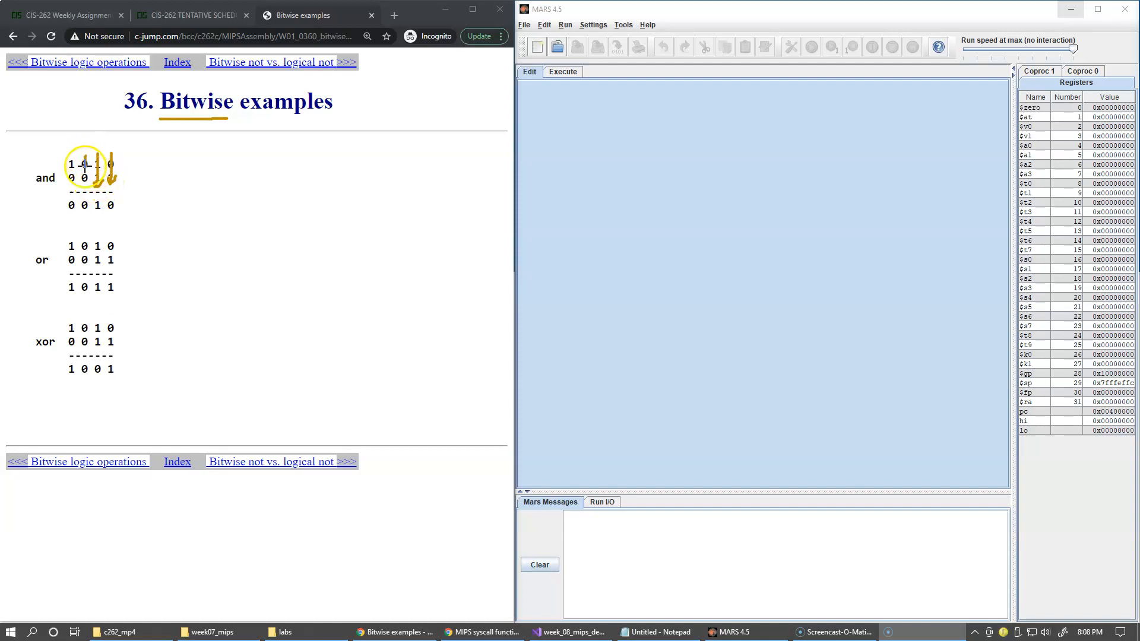
pyautogui.moveTo(124, 194)
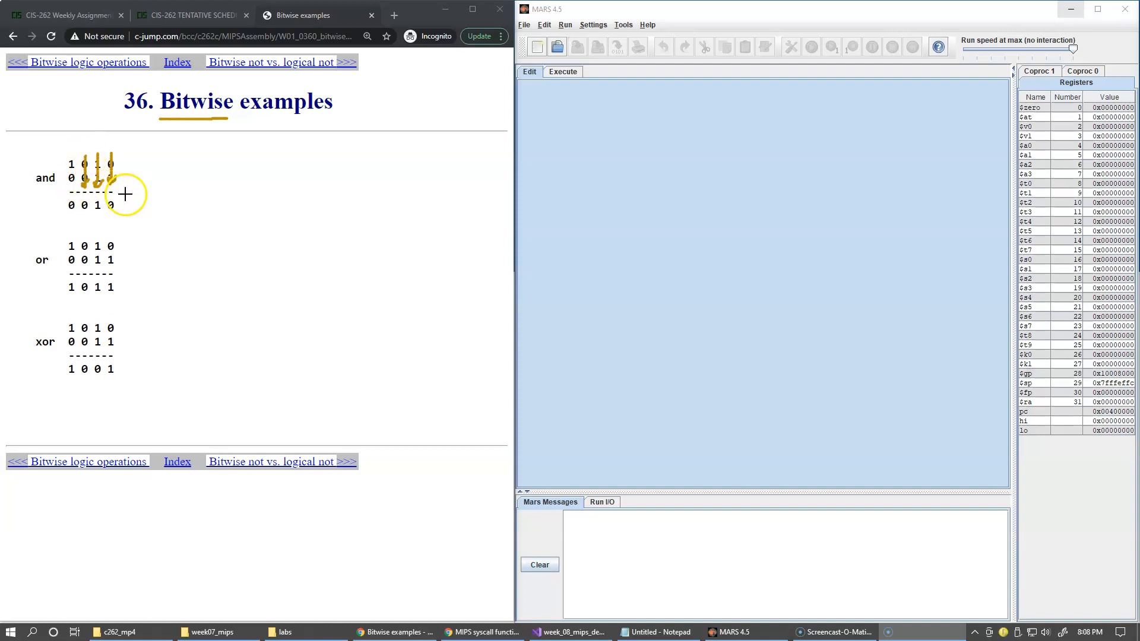
pyautogui.moveTo(106, 221)
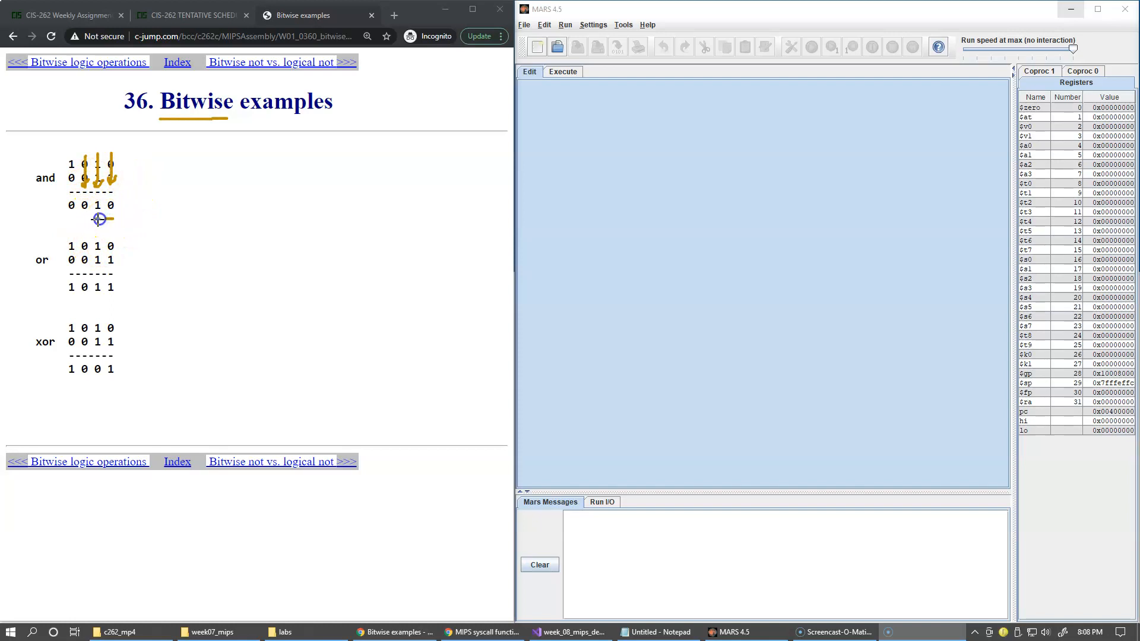
pyautogui.moveTo(100, 216)
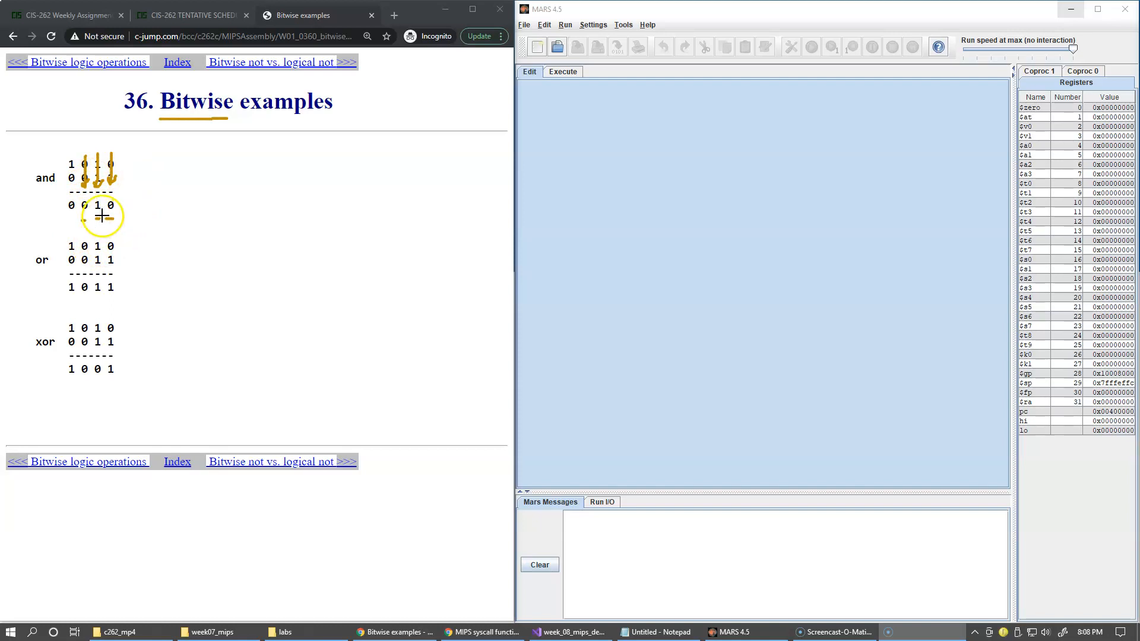
pyautogui.moveTo(49, 166)
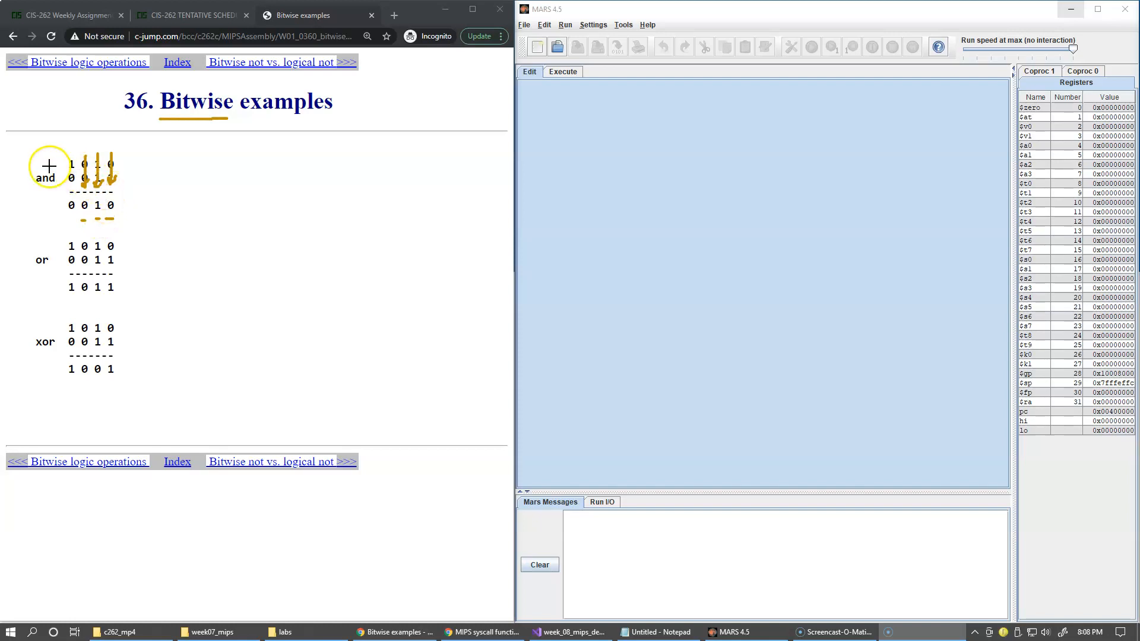
pyautogui.moveTo(52, 260)
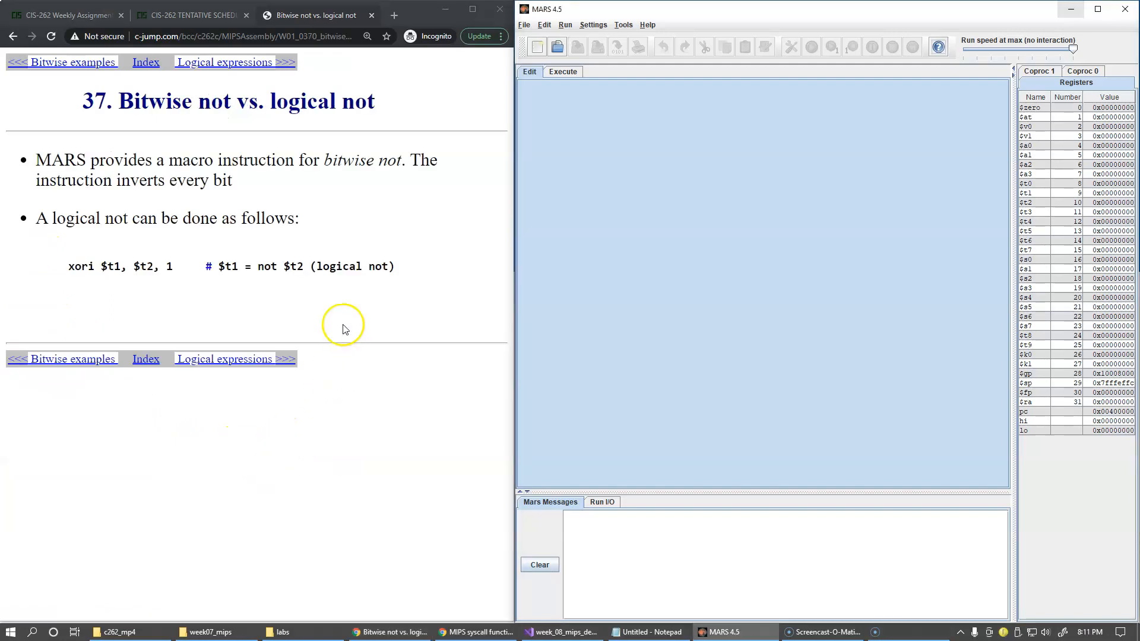
pyautogui.moveTo(368, 250)
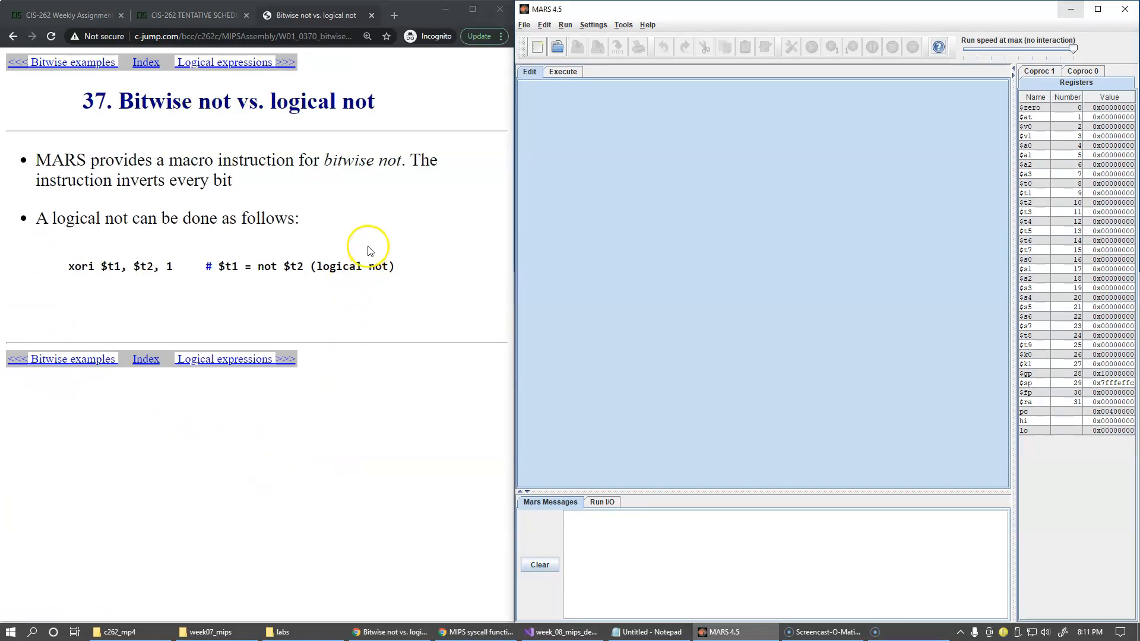
pyautogui.moveTo(884, 57)
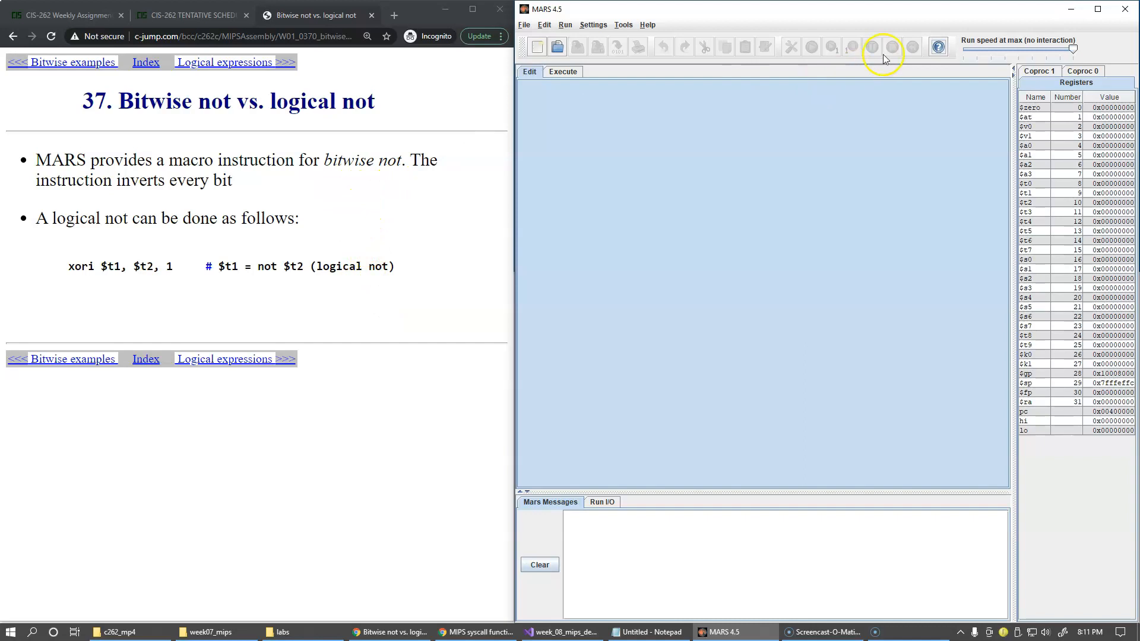
pyautogui.click(937, 46)
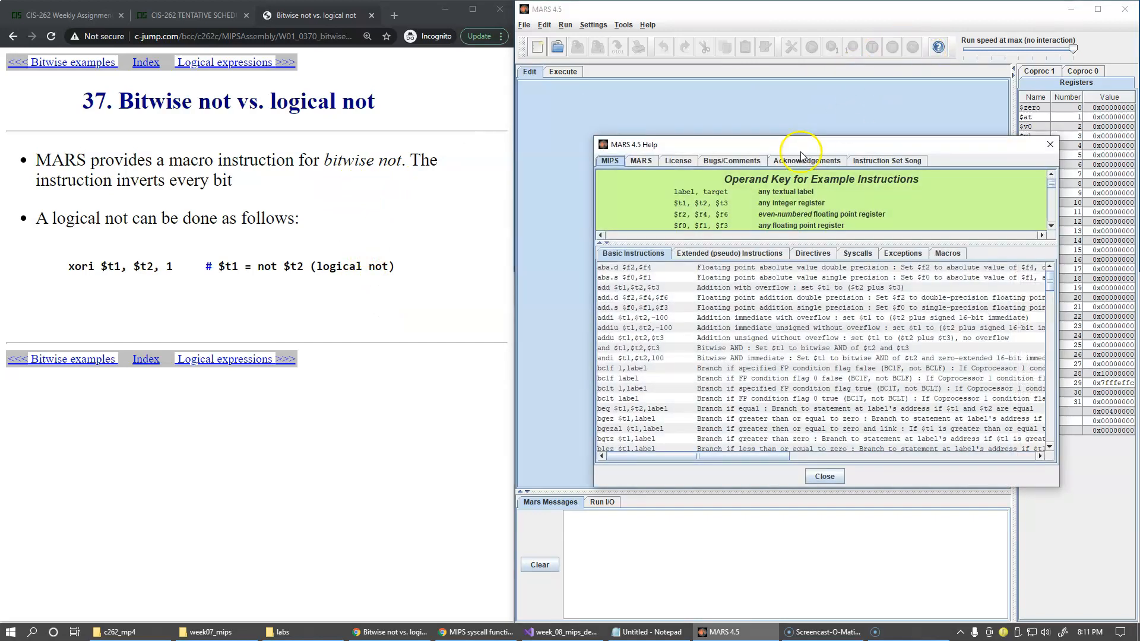
pyautogui.click(729, 253)
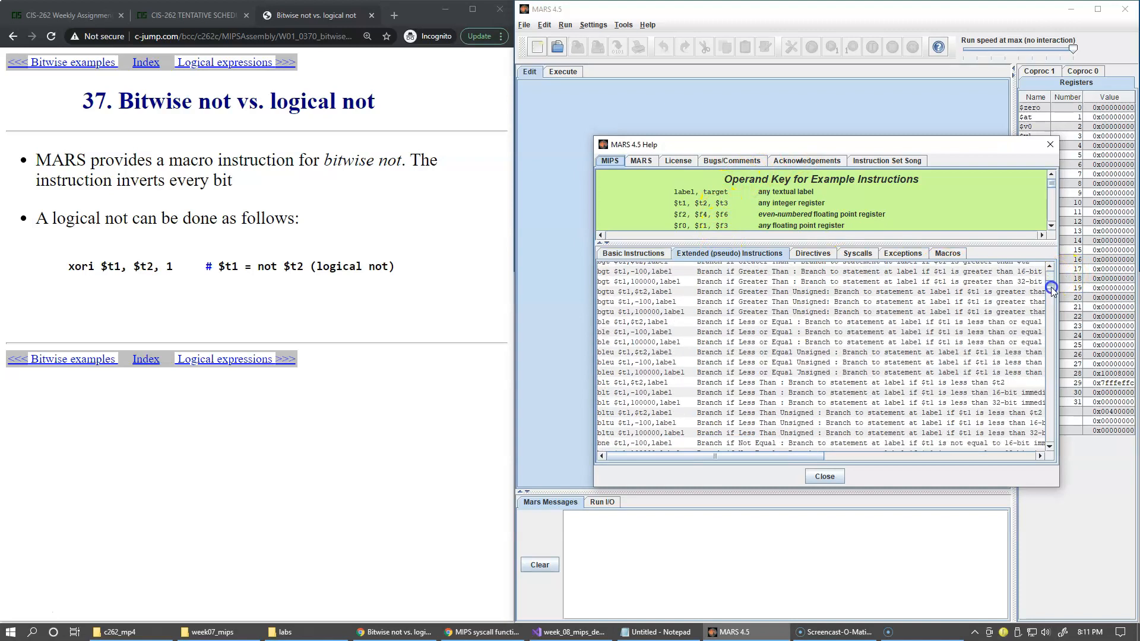
pyautogui.scroll(-3)
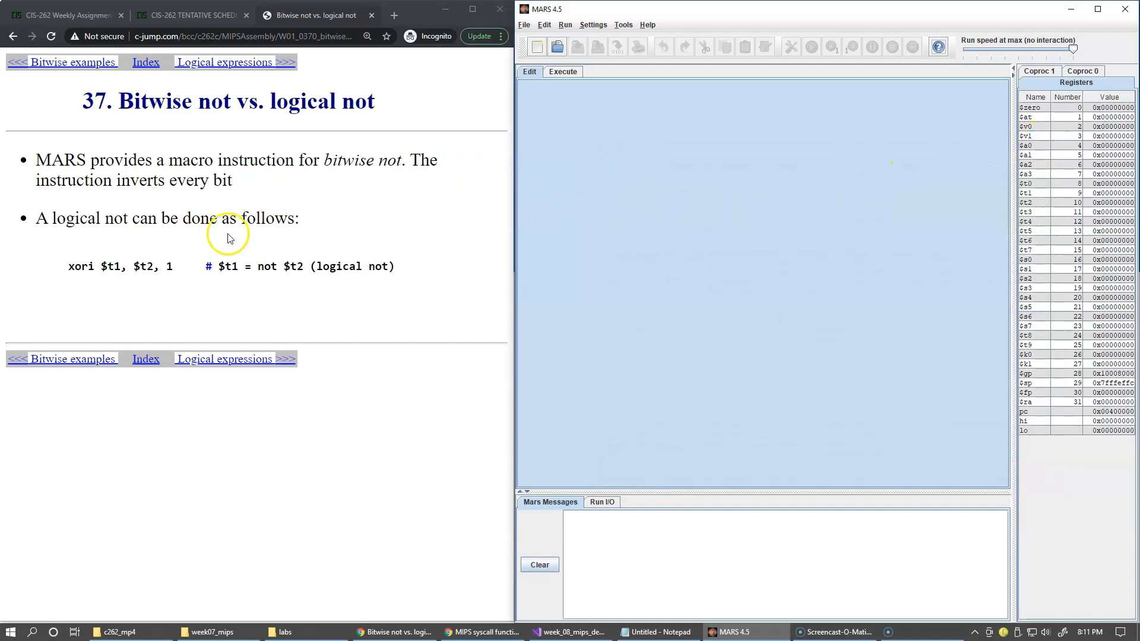
pyautogui.moveTo(71, 284)
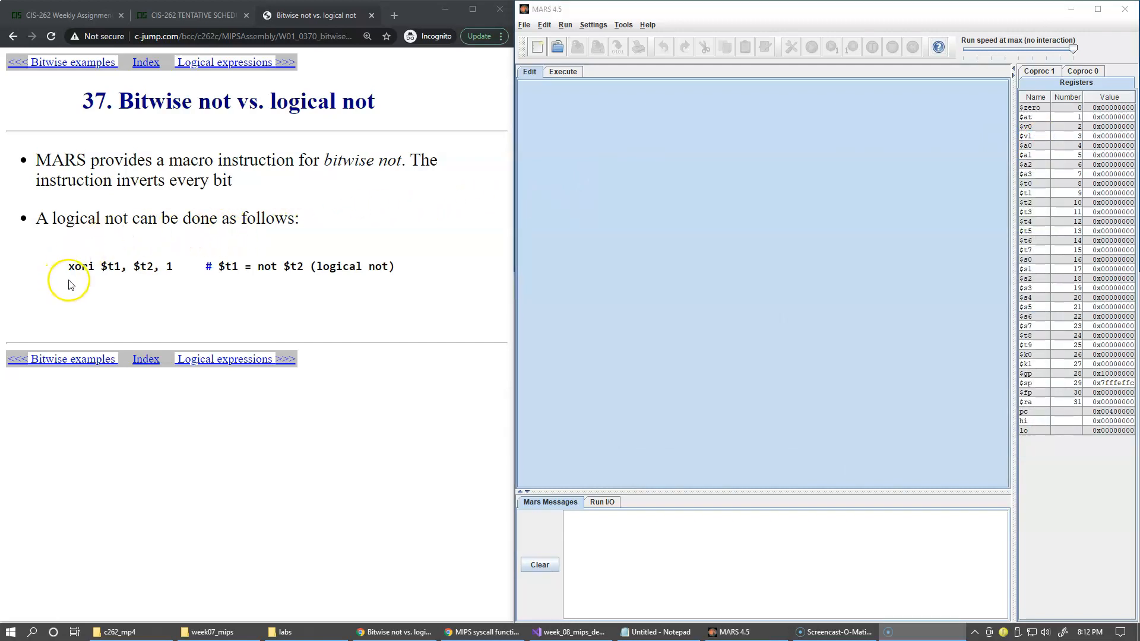
pyautogui.moveTo(177, 282)
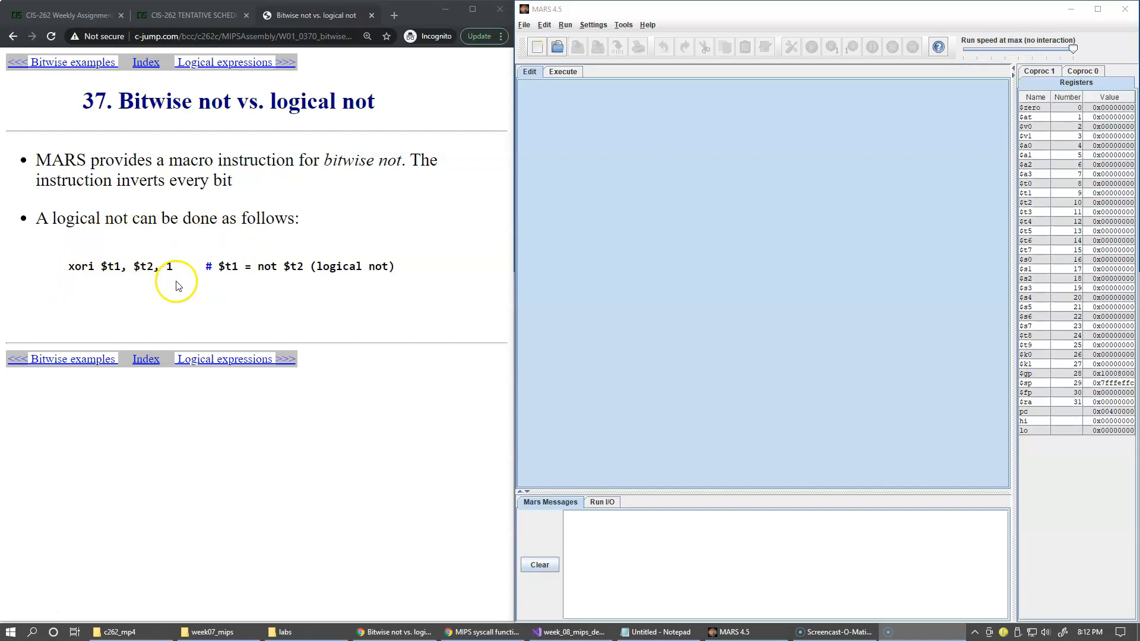
pyautogui.doubleClick(143, 266)
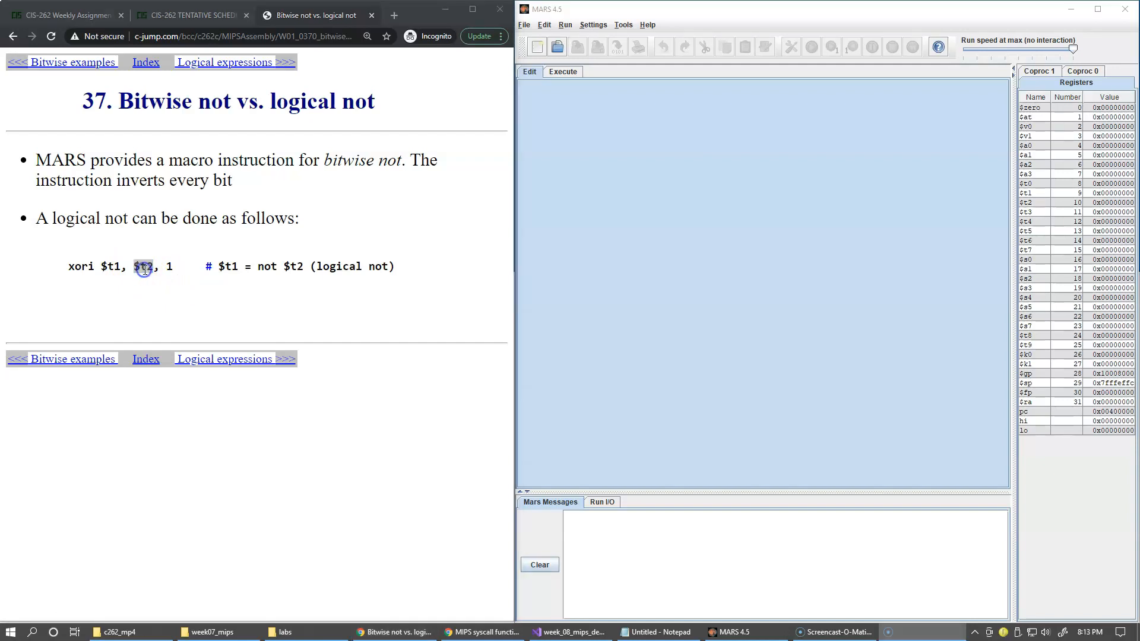
pyautogui.moveTo(357, 263)
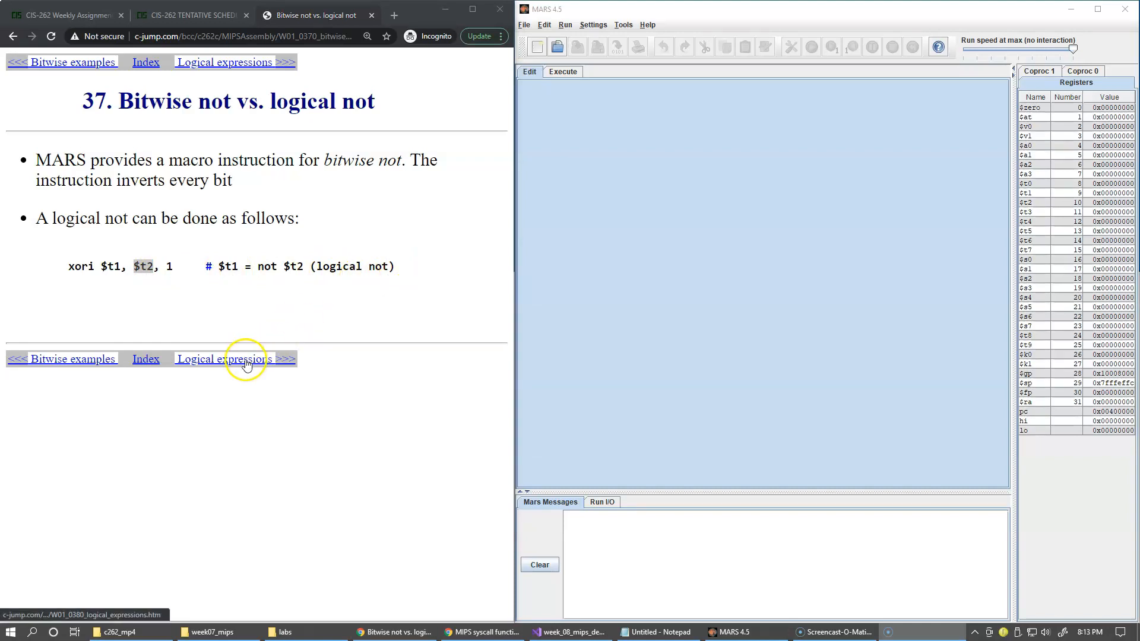
# - Open slide 38, 'Logical expressions', listing seq, sne, sge, sgt, sle and slt
pyautogui.click(223, 359)
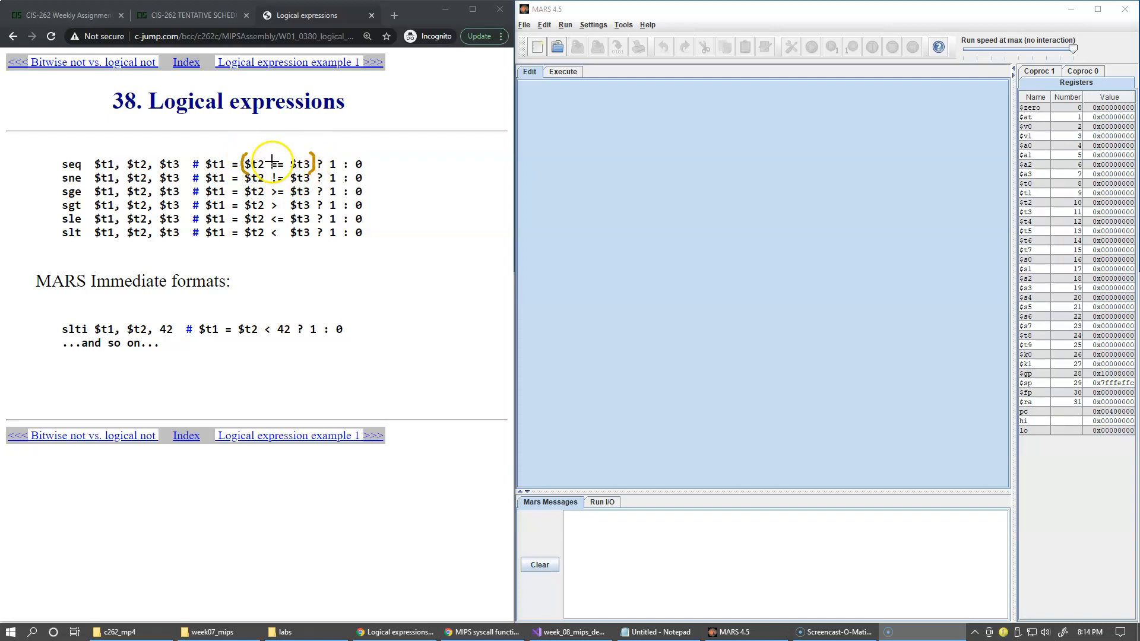
pyautogui.moveTo(269, 190)
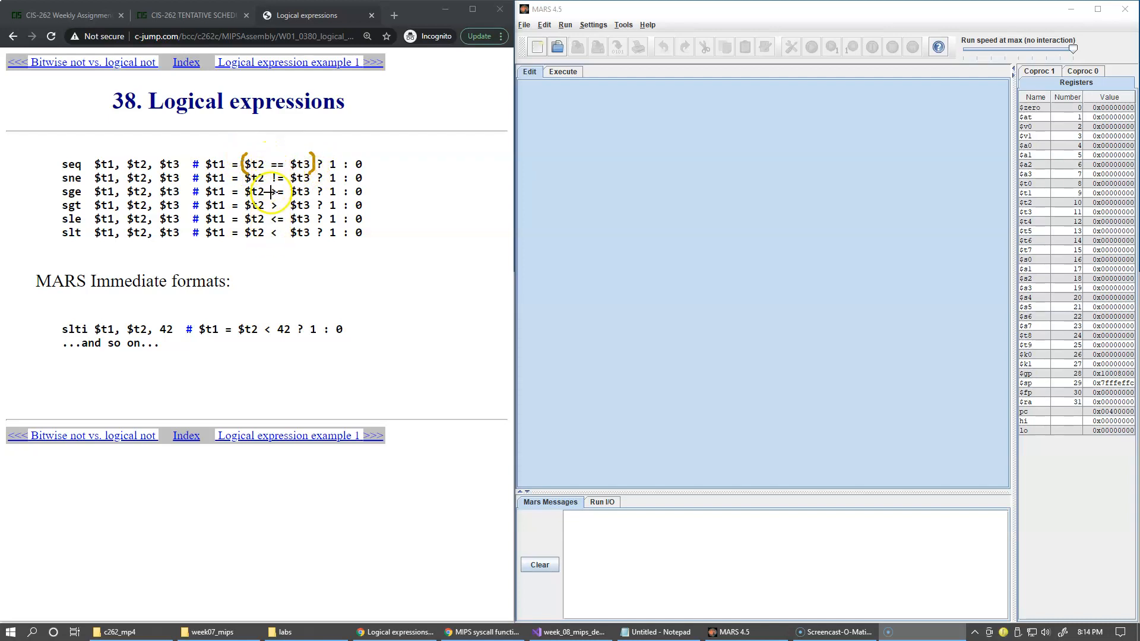
pyautogui.moveTo(269, 245)
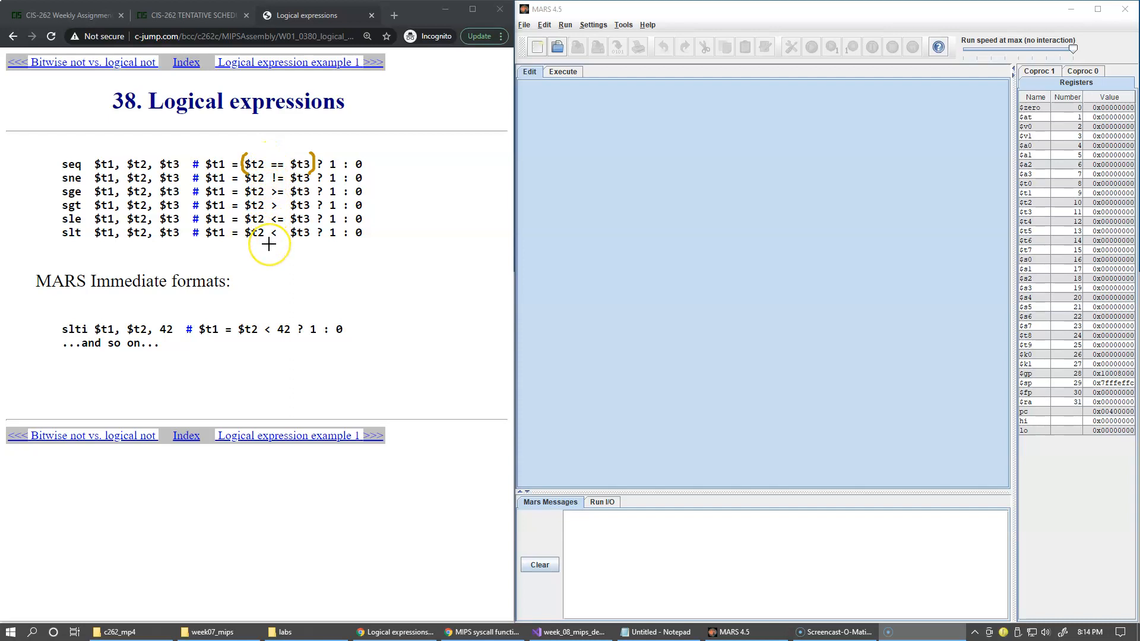
pyautogui.moveTo(73, 175)
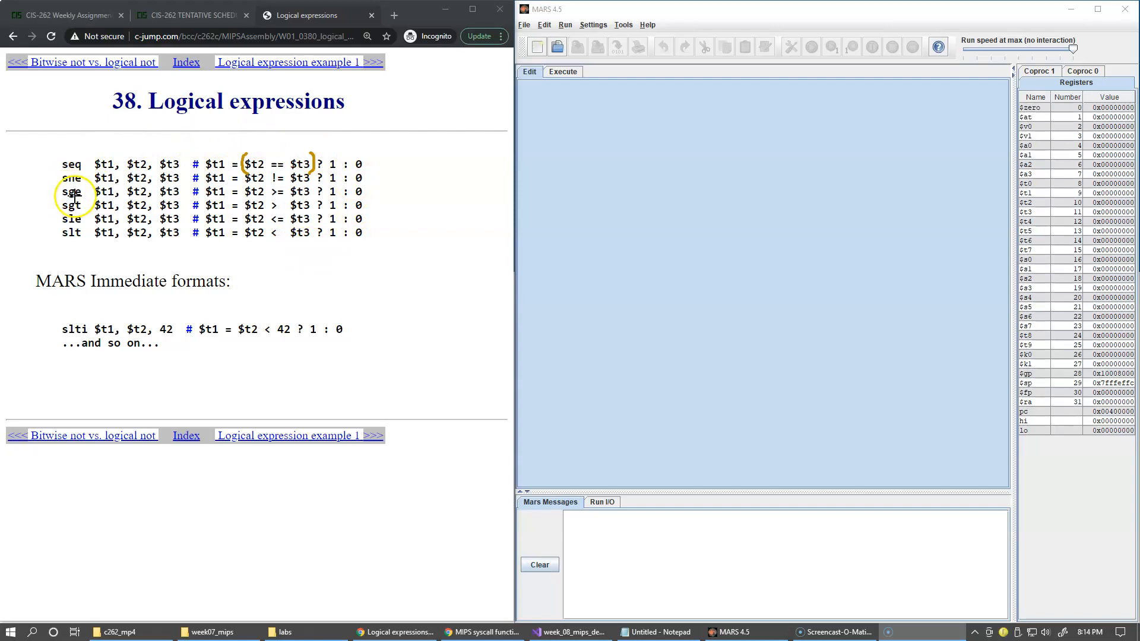
pyautogui.moveTo(135, 229)
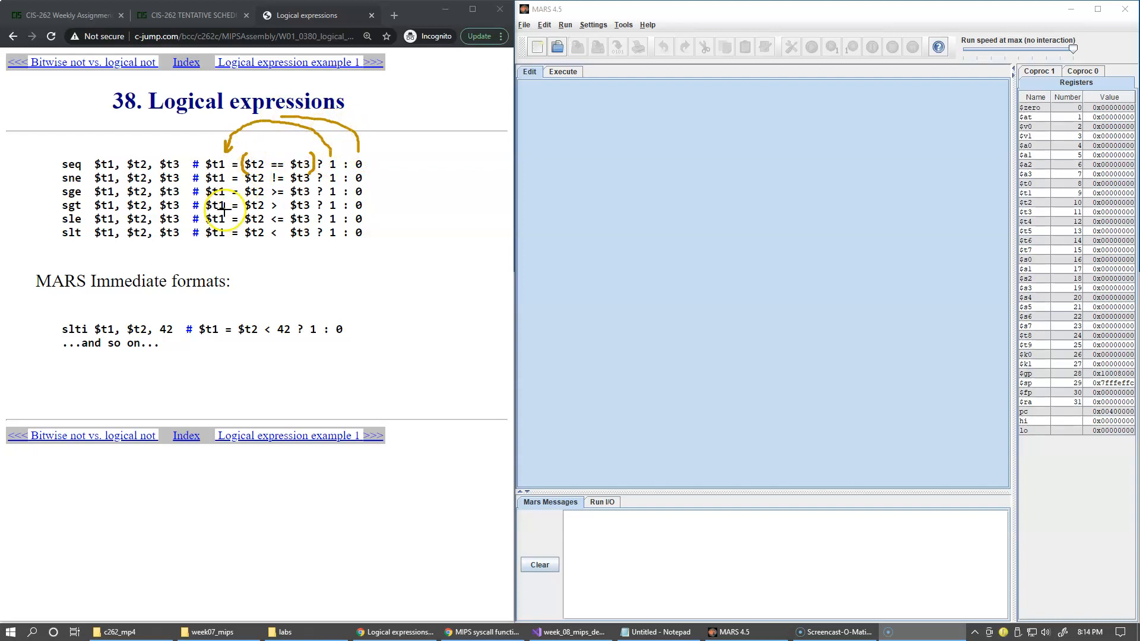
pyautogui.moveTo(157, 342)
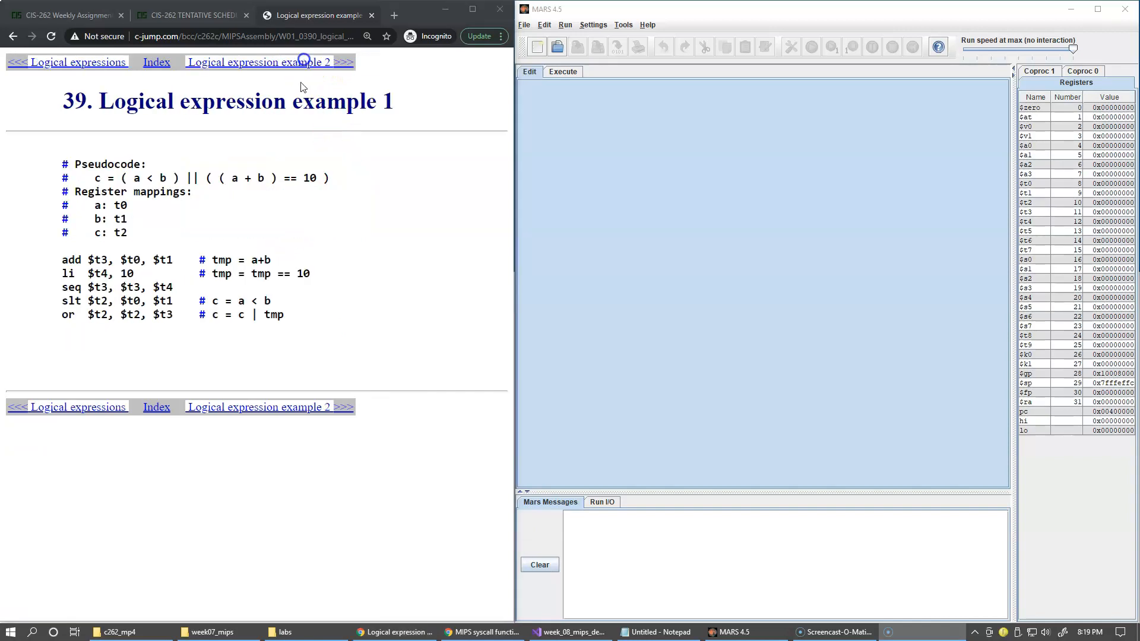
pyautogui.moveTo(243, 161)
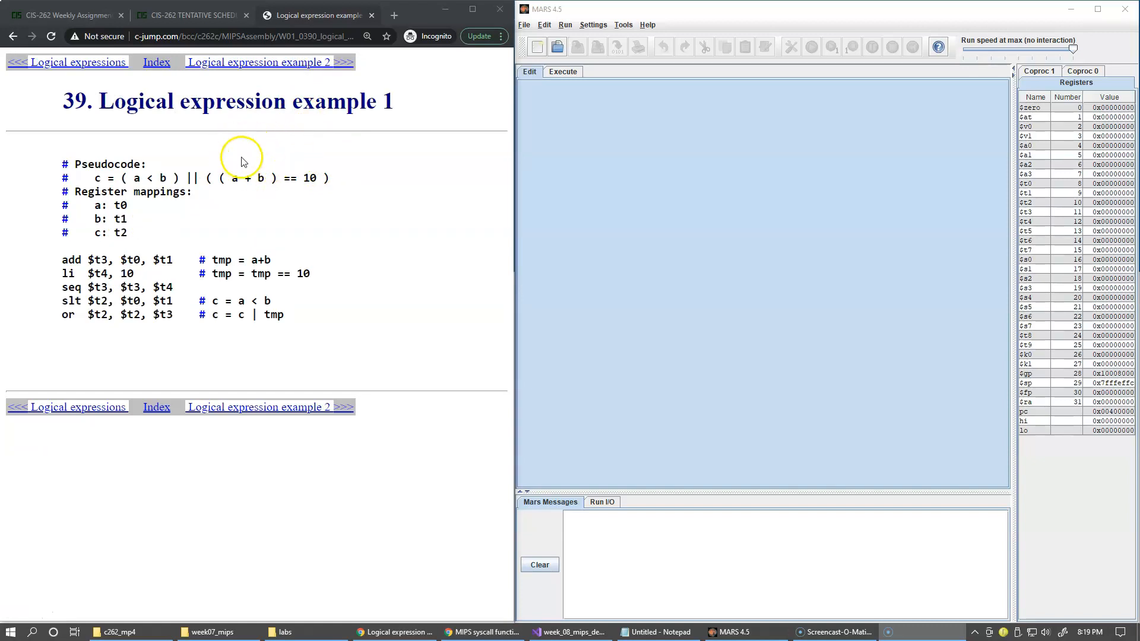
pyautogui.moveTo(260, 153)
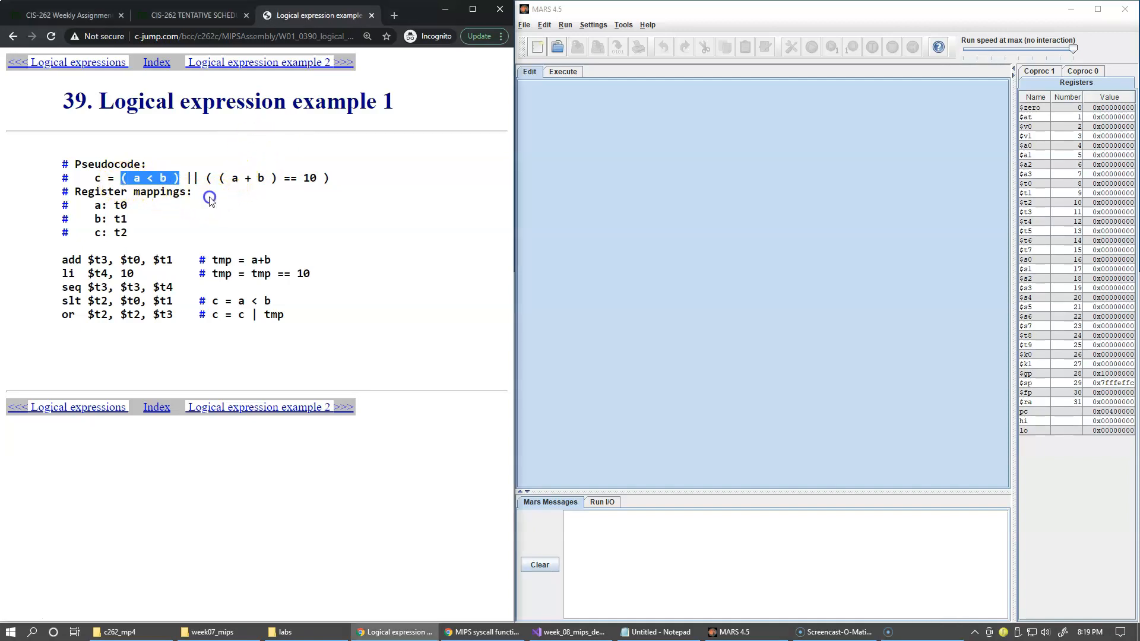
pyautogui.moveTo(259, 180)
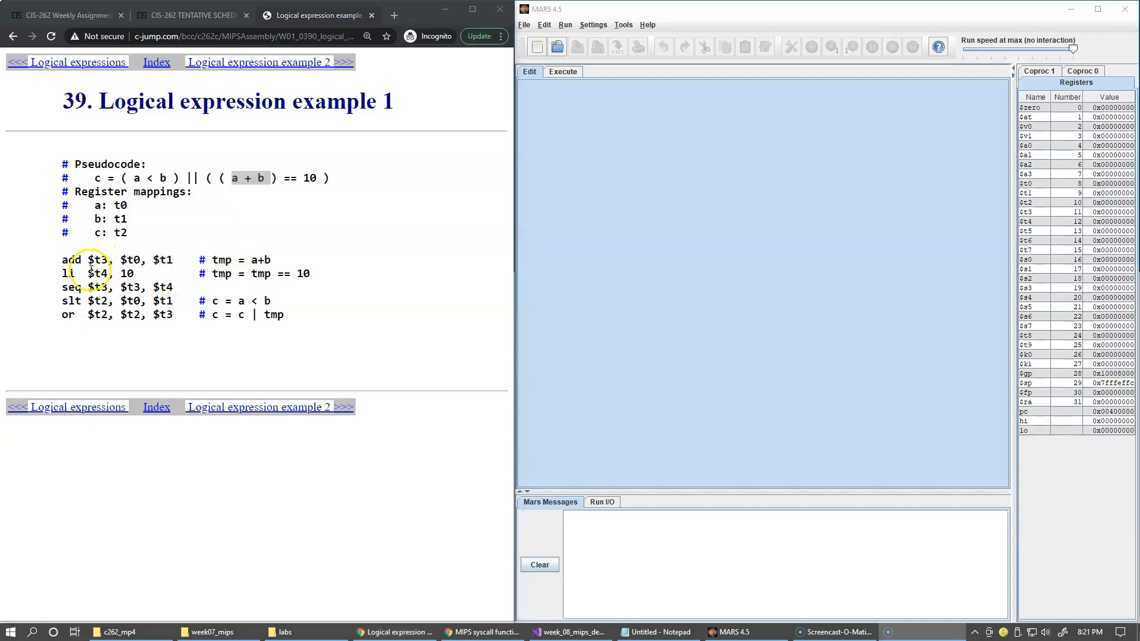
pyautogui.doubleClick(97, 274)
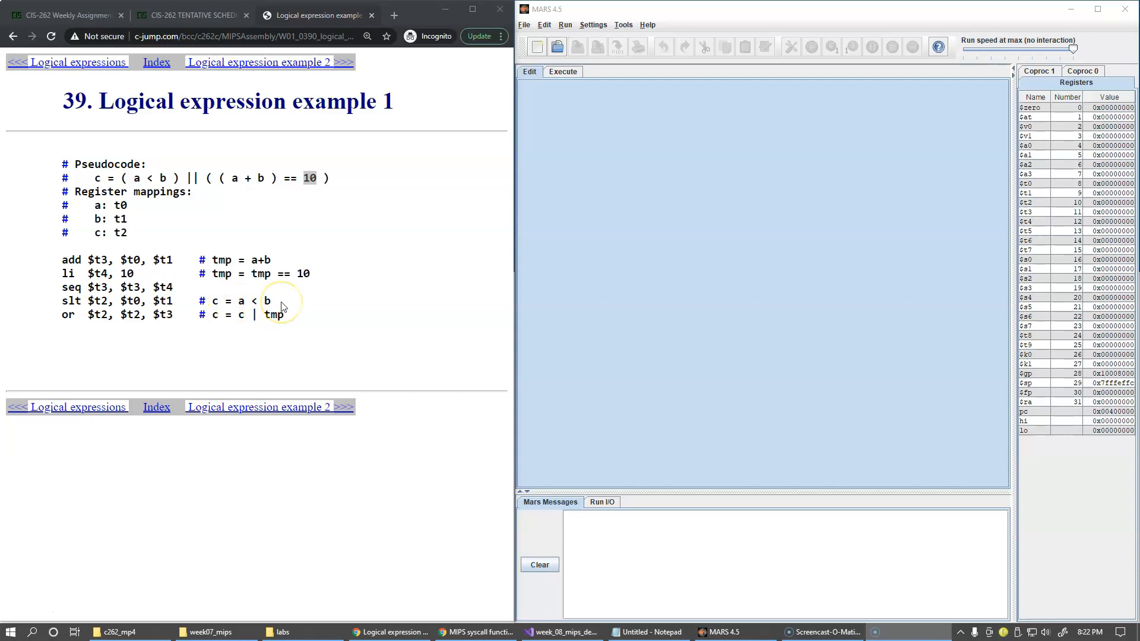
pyautogui.doubleClick(97, 301)
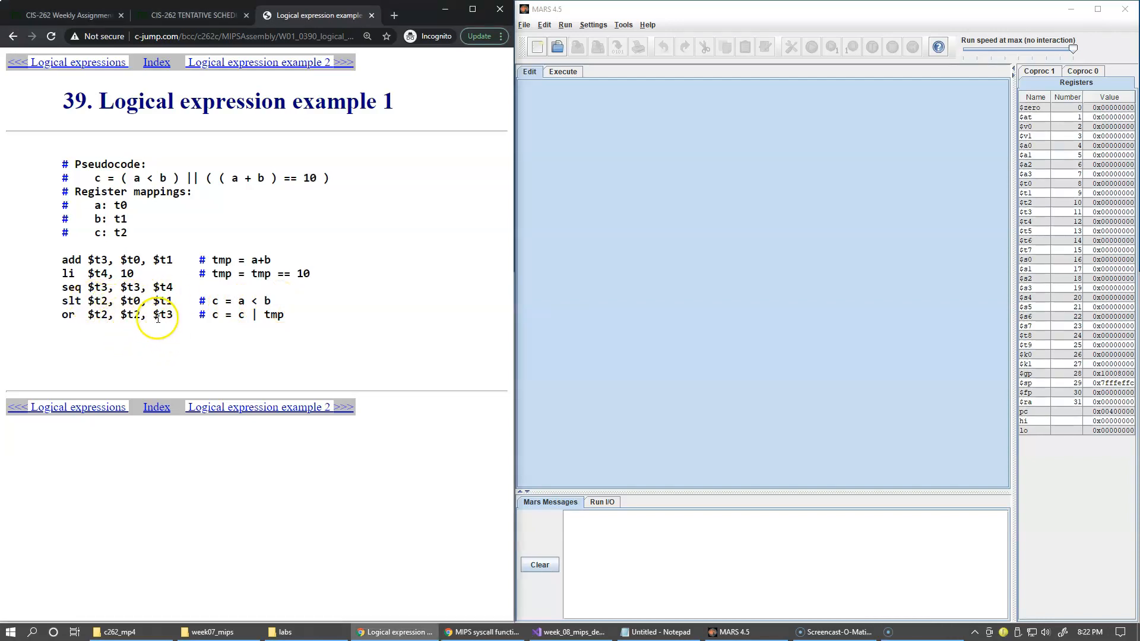
pyautogui.moveTo(207, 177)
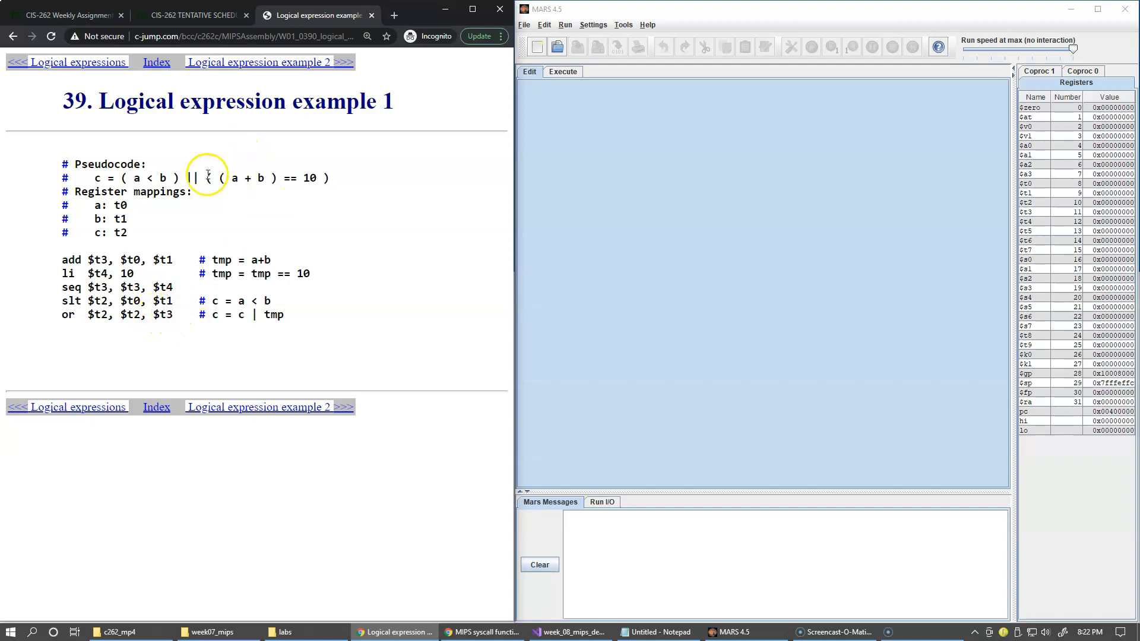
pyautogui.moveTo(206, 178); pyautogui.dragTo(328, 178)
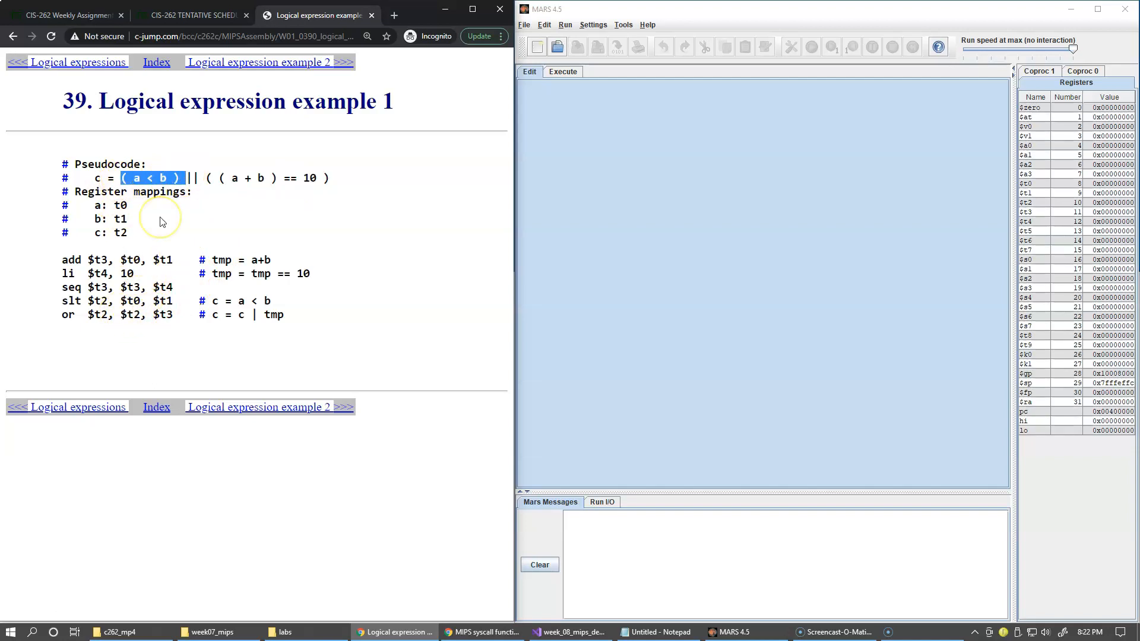
pyautogui.moveTo(162, 236)
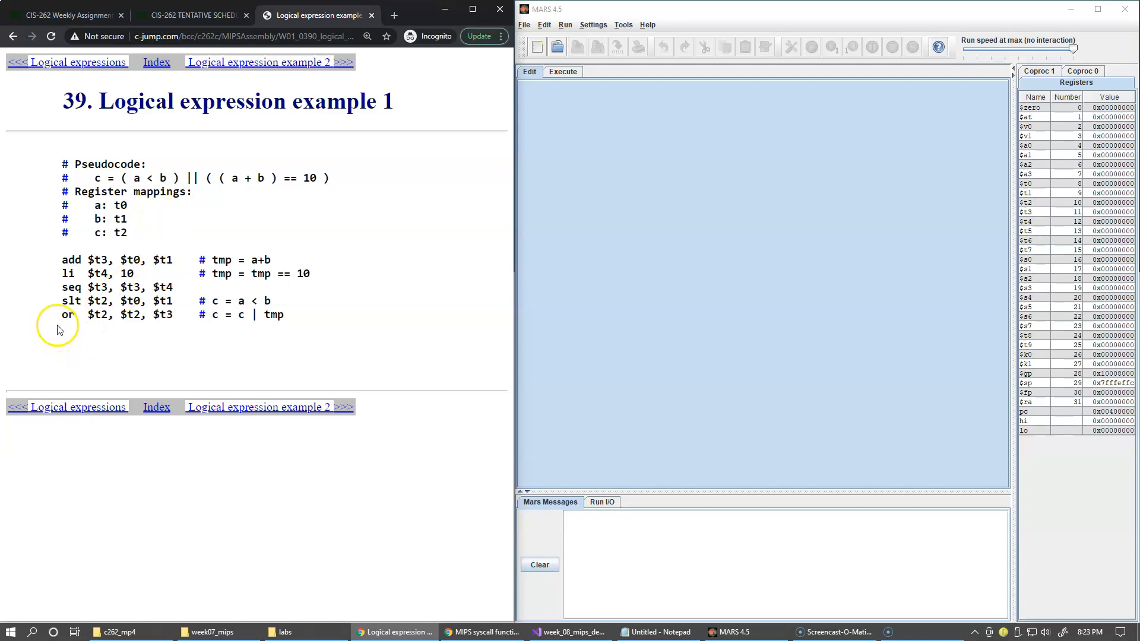
pyautogui.moveTo(213, 223)
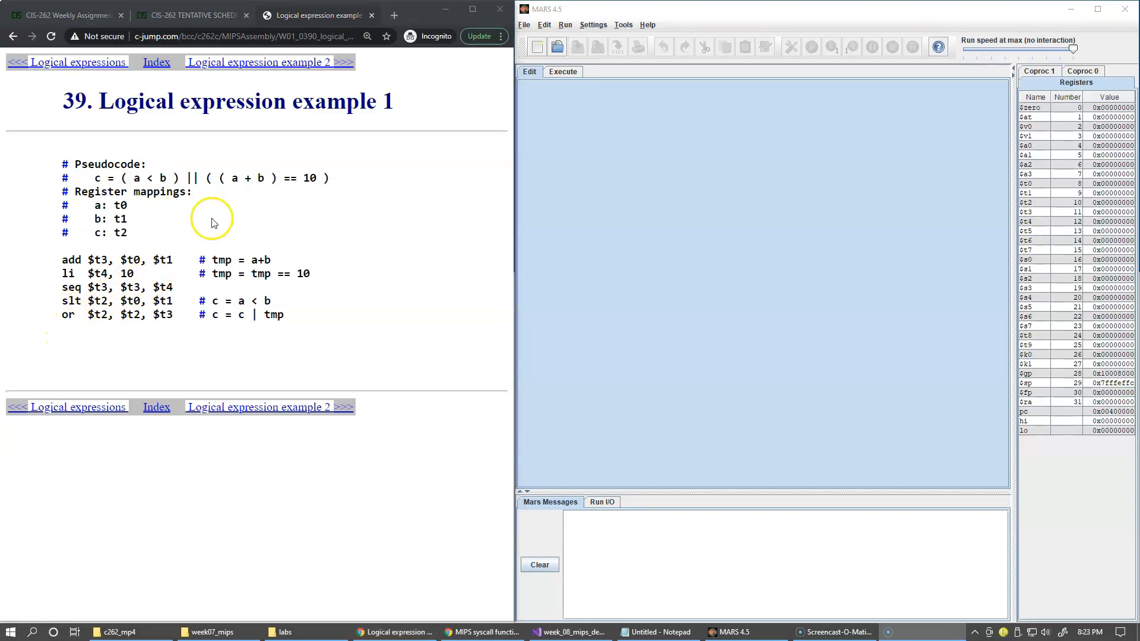
pyautogui.doubleClick(193, 177)
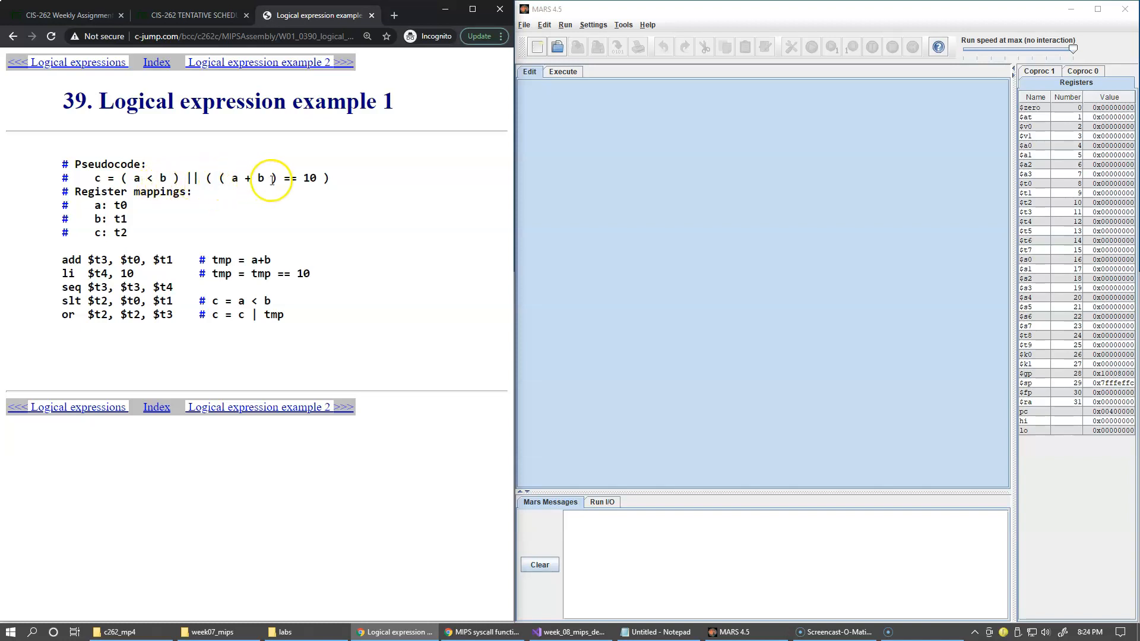
pyautogui.moveTo(337, 180)
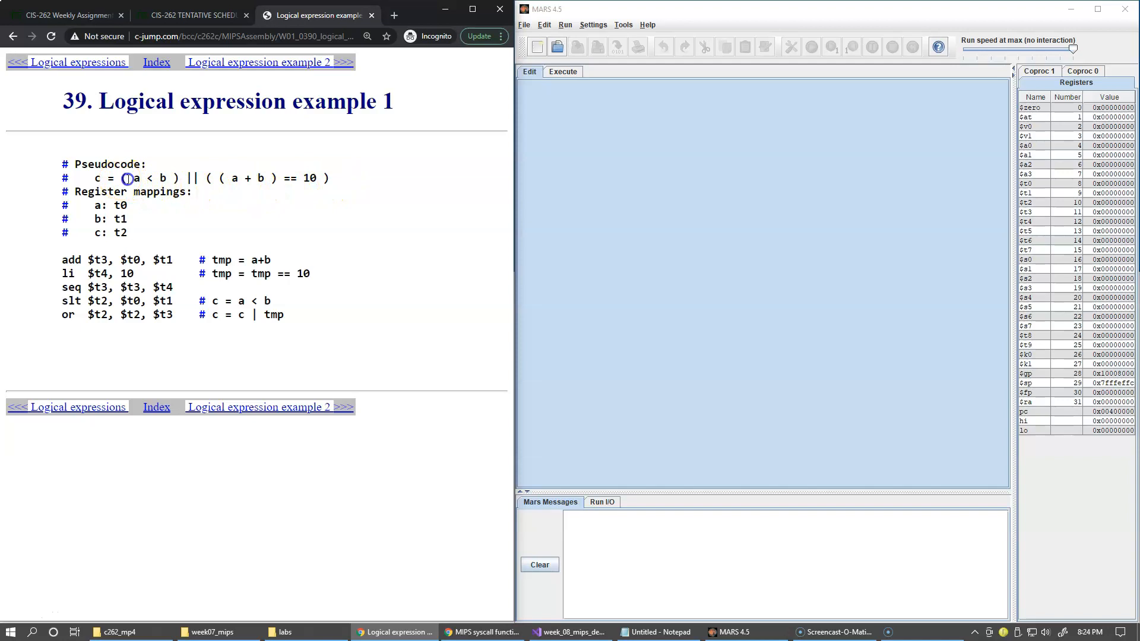
pyautogui.moveTo(123, 178); pyautogui.dragTo(188, 178)
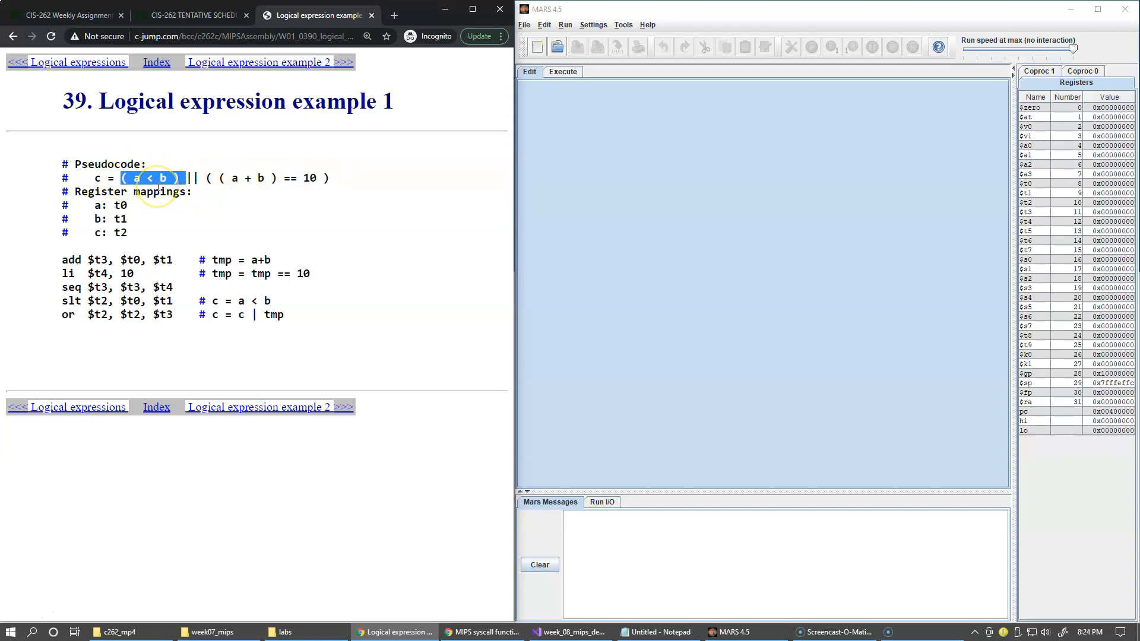
pyautogui.click(190, 178)
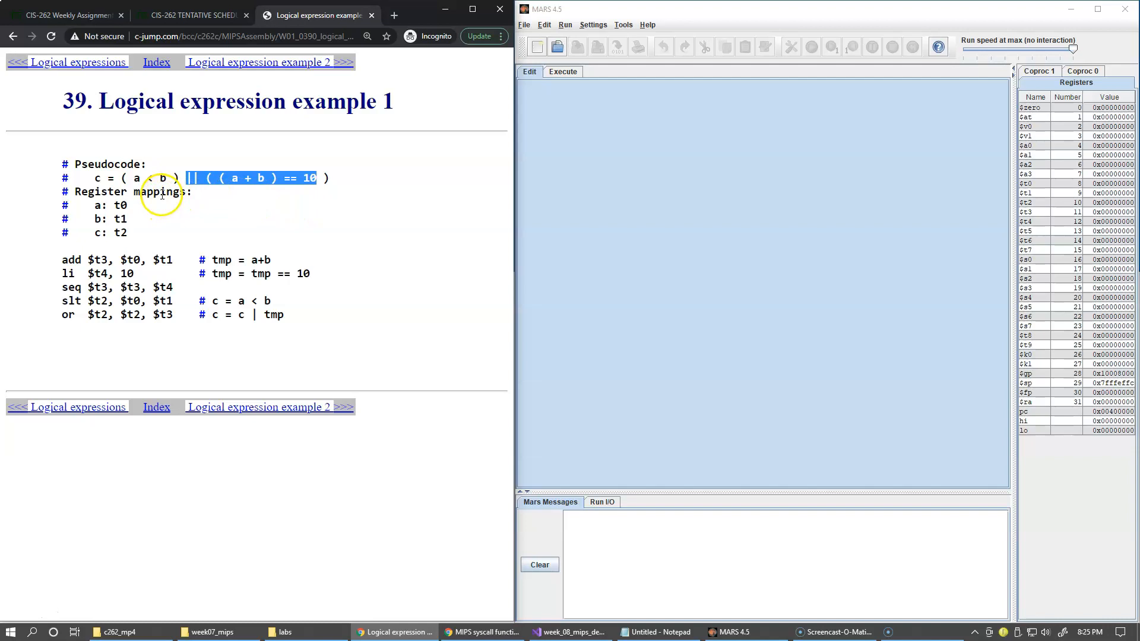
pyautogui.click(178, 178)
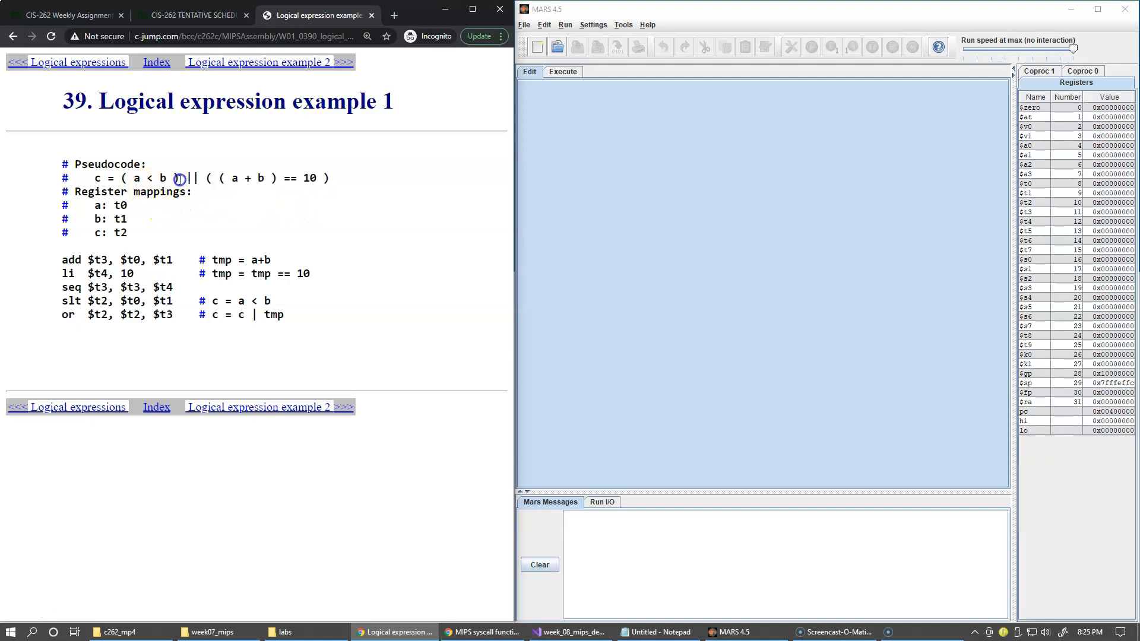
pyautogui.doubleClick(185, 178)
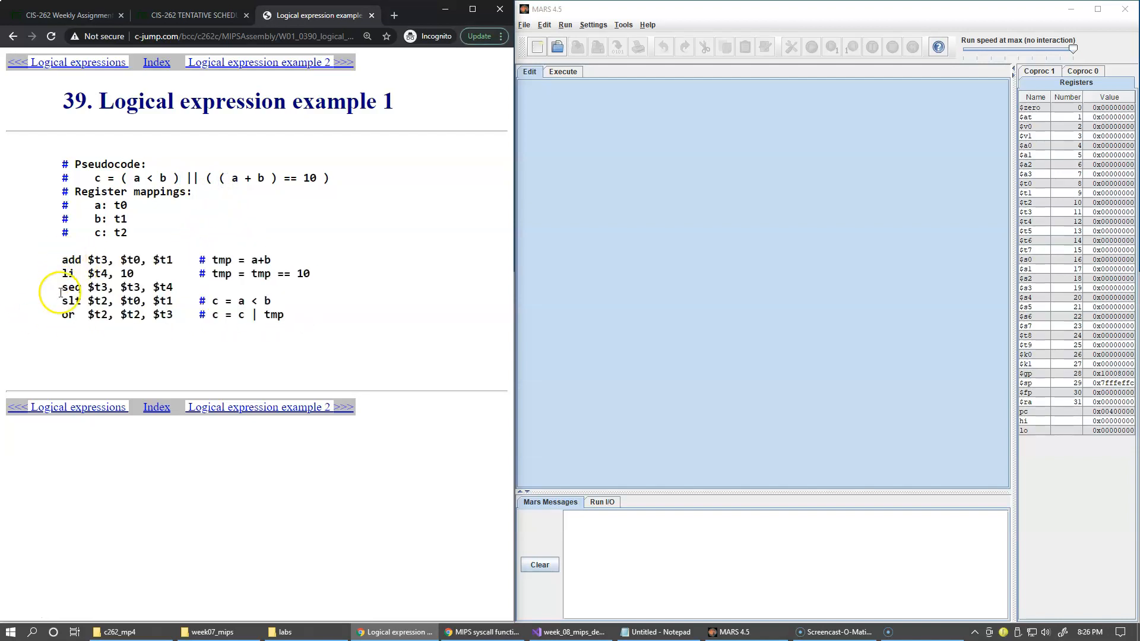
pyautogui.moveTo(58, 329)
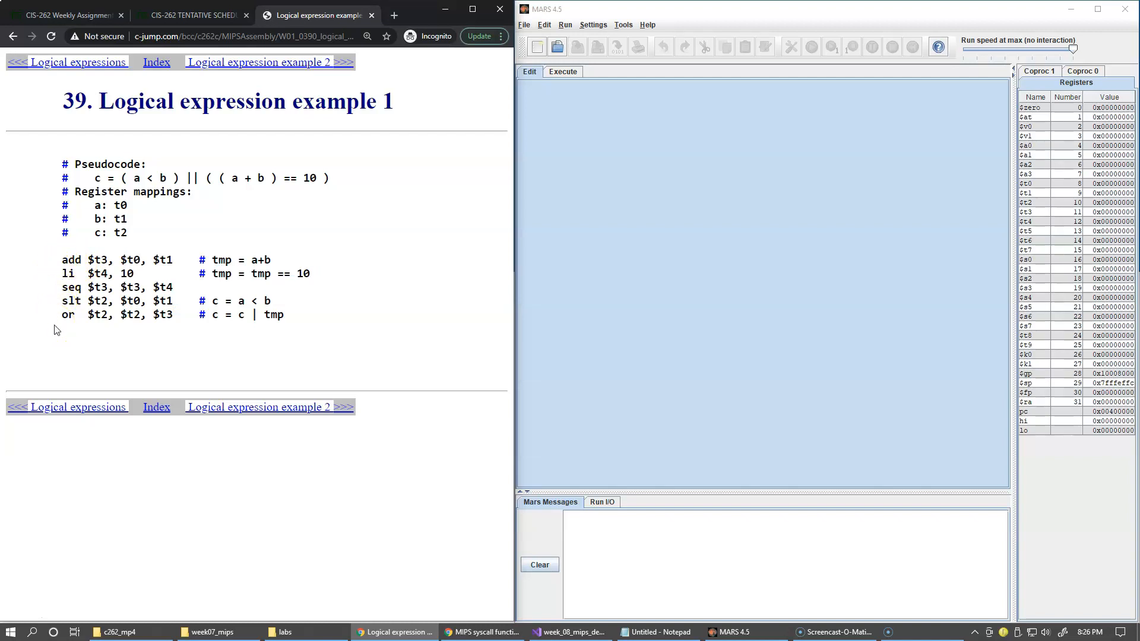
pyautogui.moveTo(86, 328)
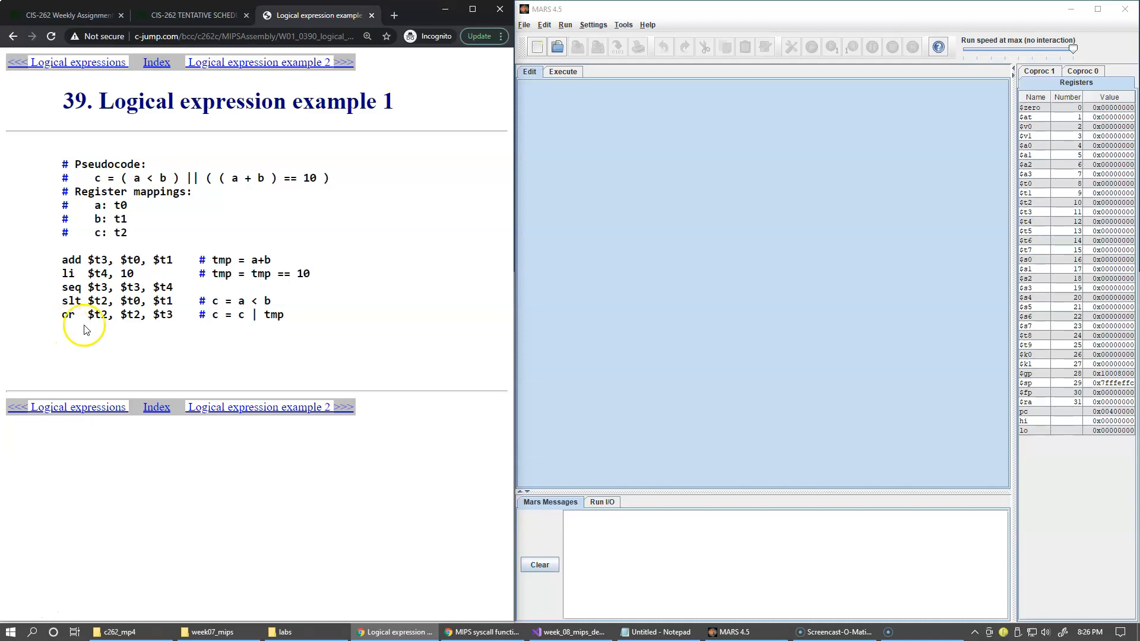
pyautogui.moveTo(120, 178); pyautogui.dragTo(246, 178)
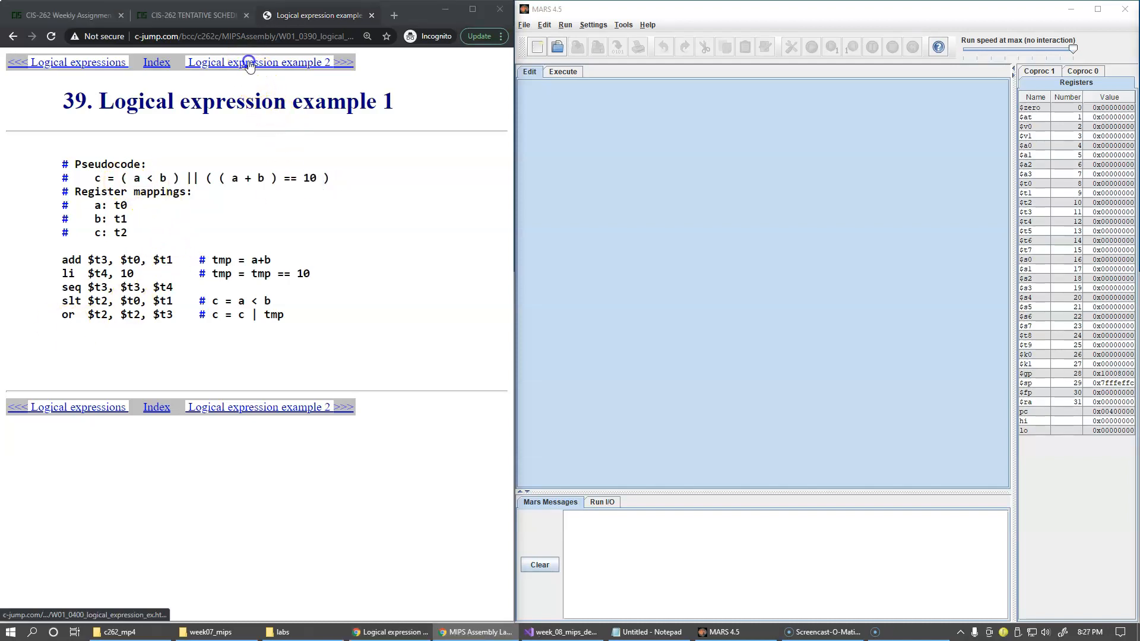
# - Open slide 40, 'Logical expression example 2', then highlight and clear $t3 on the mfhi line
pyautogui.click(263, 62)
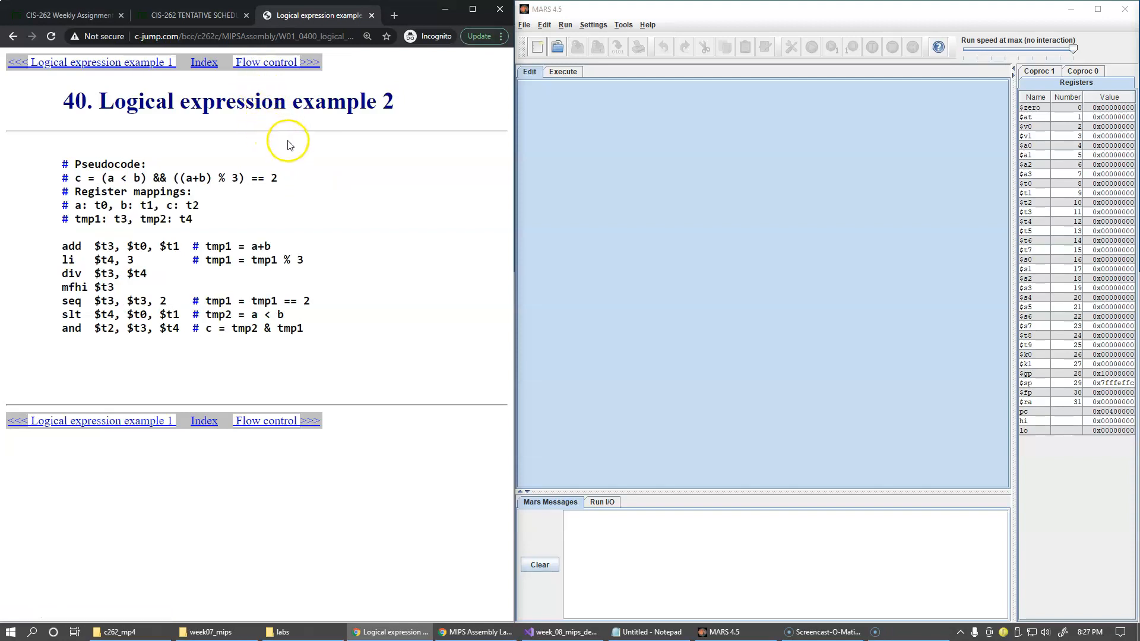
pyautogui.moveTo(357, 219)
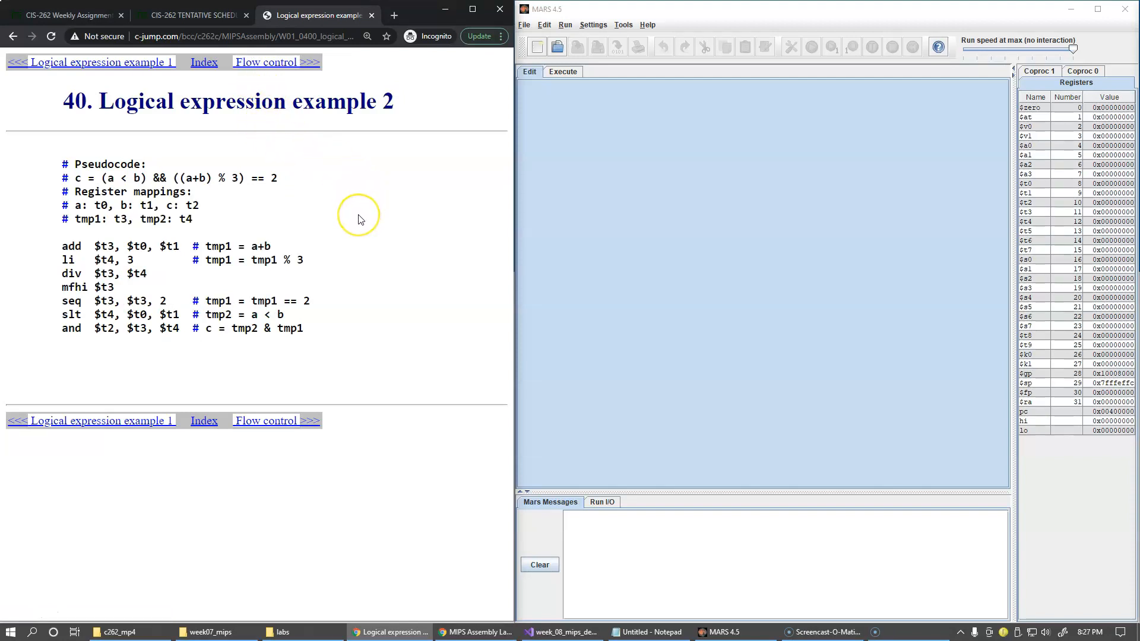
pyautogui.moveTo(236, 171)
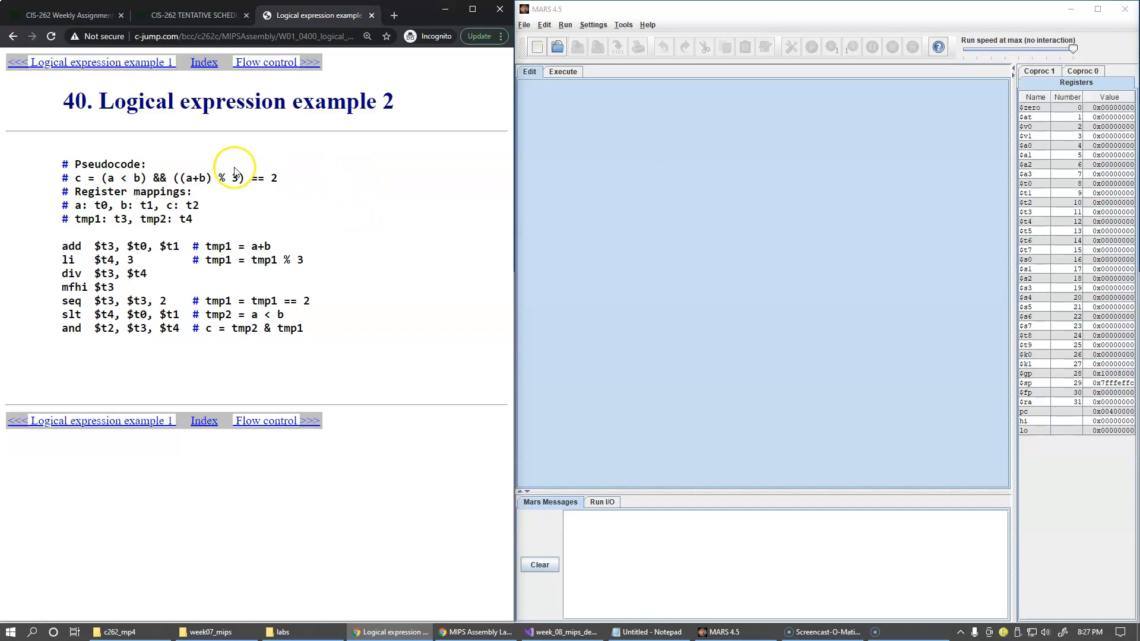
pyautogui.doubleClick(162, 177)
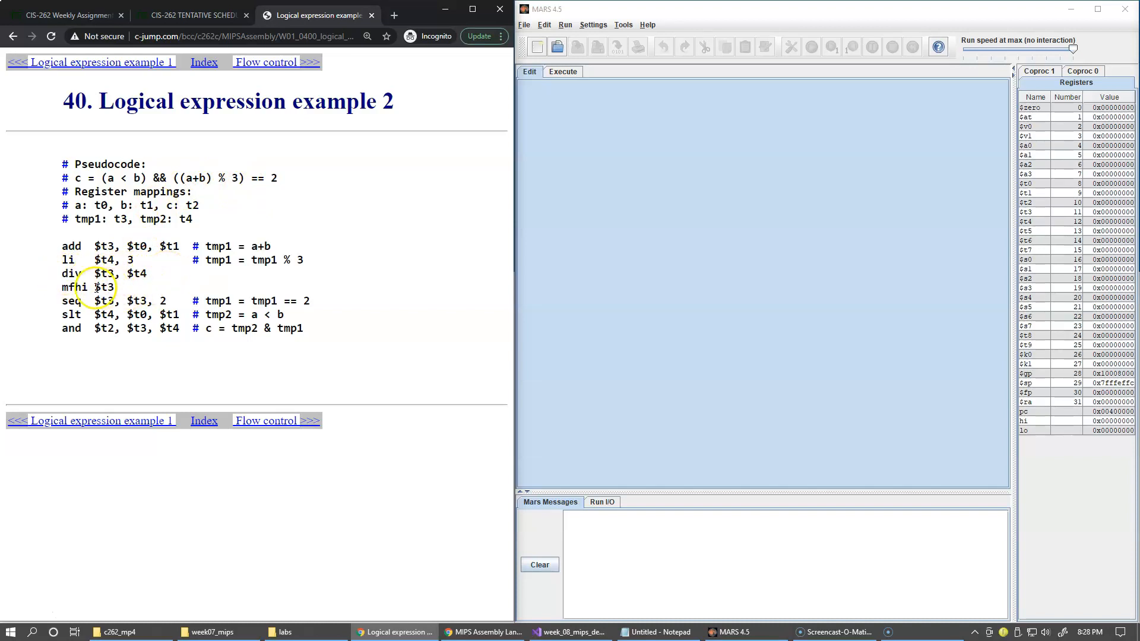
pyautogui.doubleClick(104, 287)
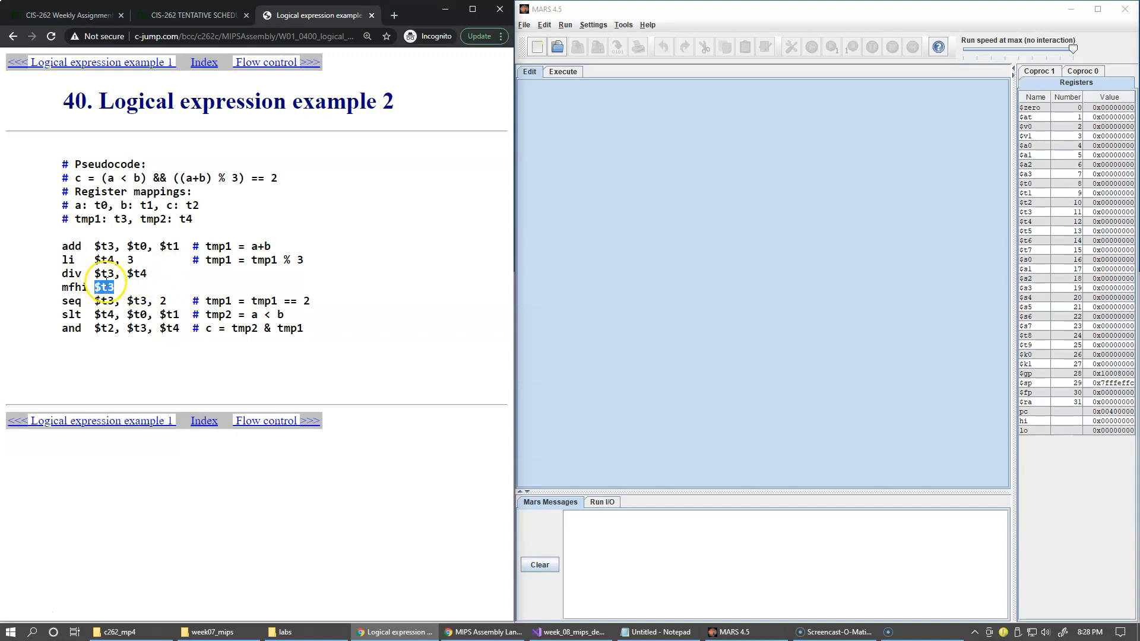
pyautogui.moveTo(108, 346)
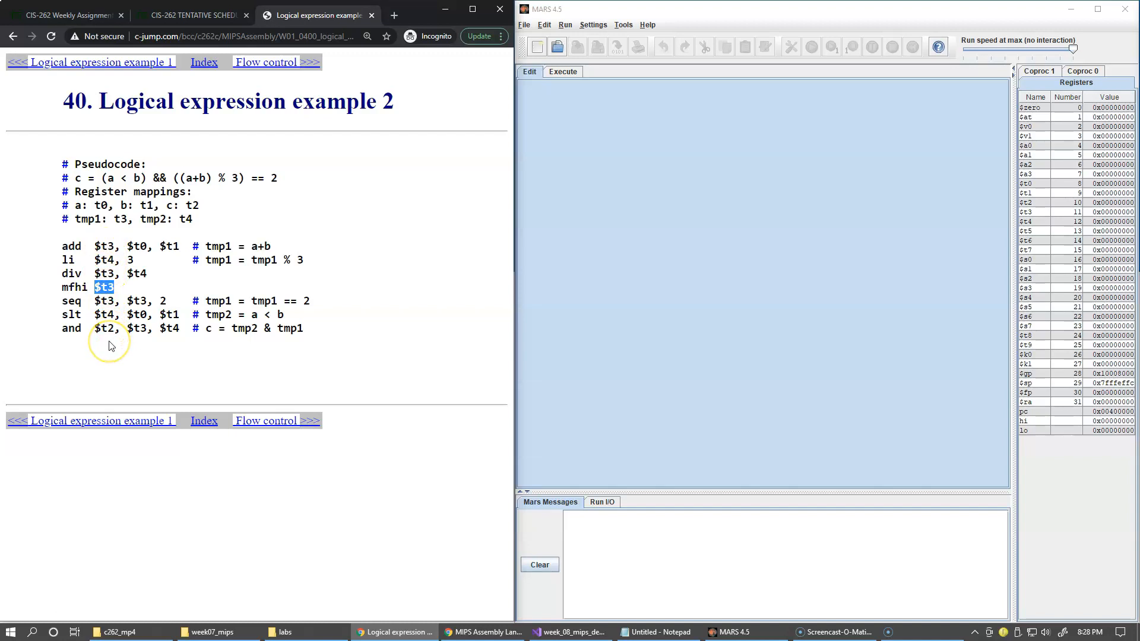
pyautogui.click(107, 346)
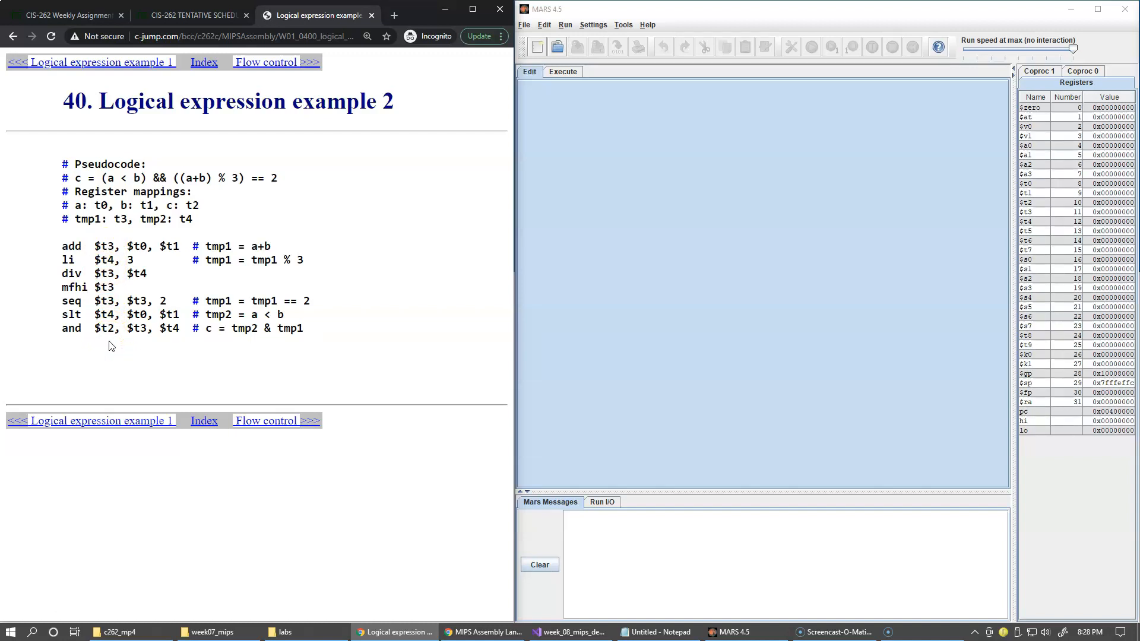